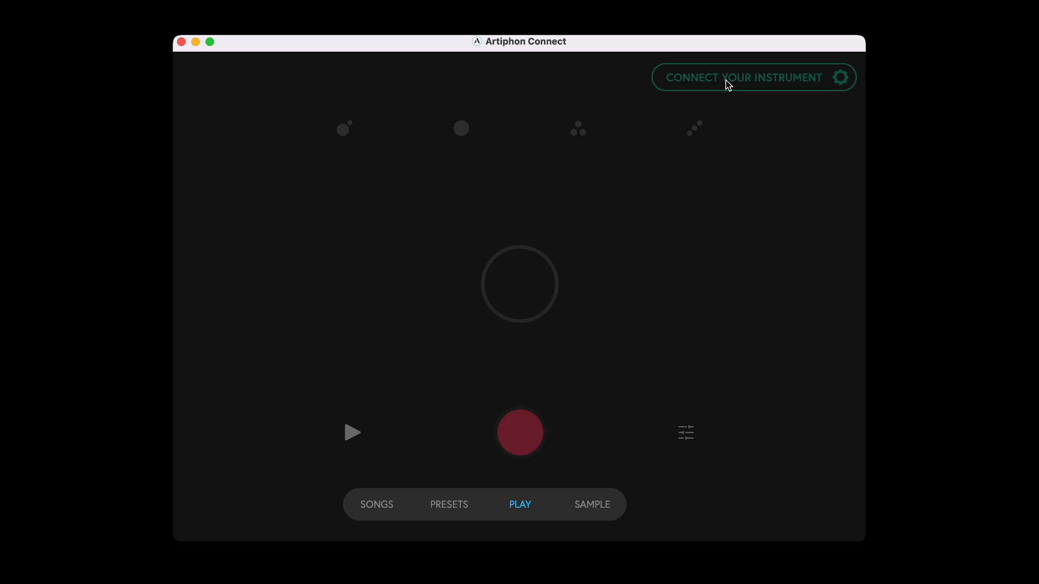
Step: Set Artiphon Connect to Bluetooth and connect the Artiphon Chorda from the device list
{"action": "left_click", "coordinate": [743, 76]}
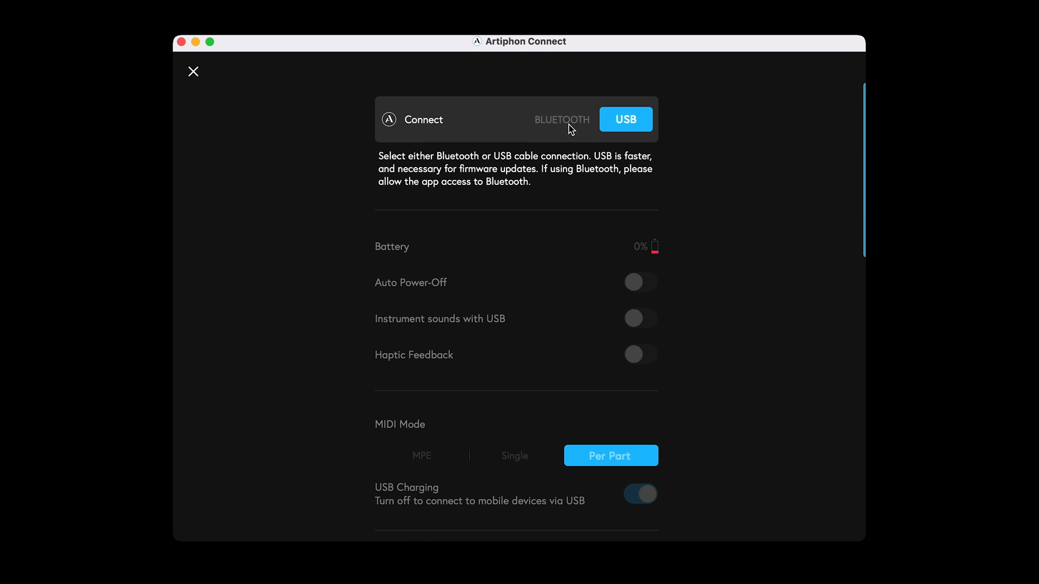
{"action": "left_click", "coordinate": [561, 119]}
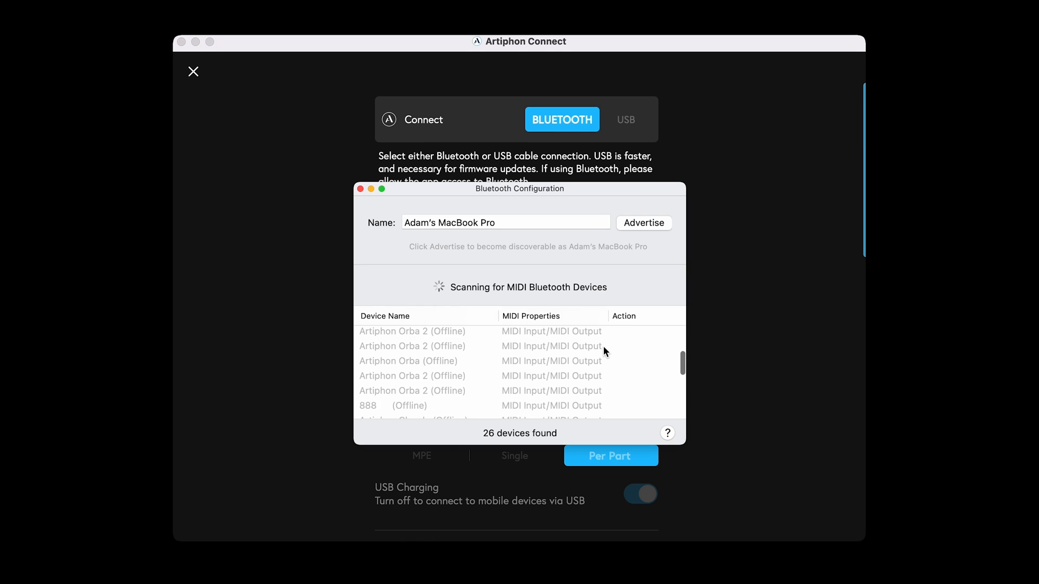
{"action": "scroll", "scroll_direction": "down", "scroll_amount": 3}
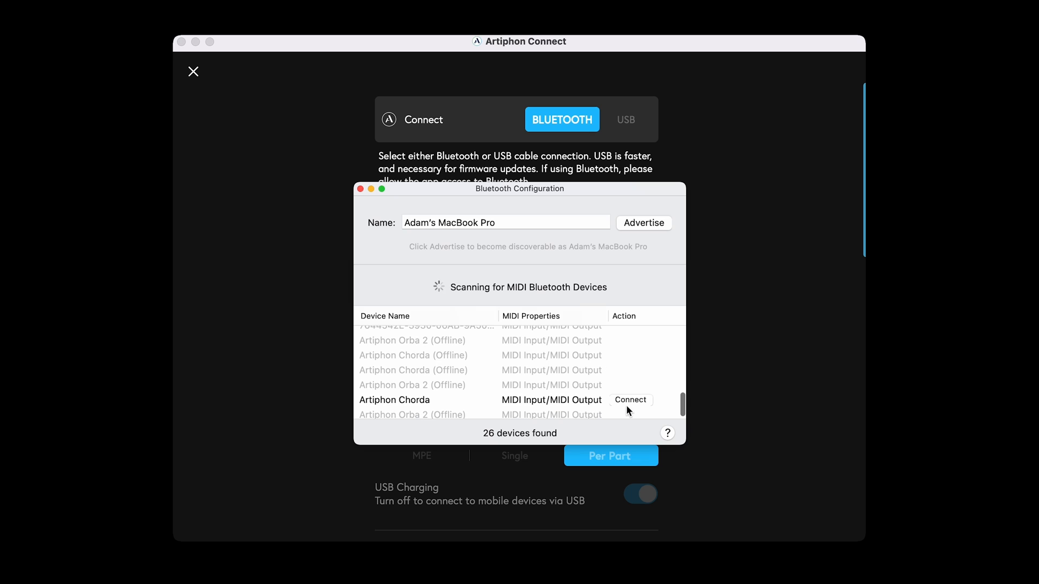
{"action": "left_click", "coordinate": [630, 399]}
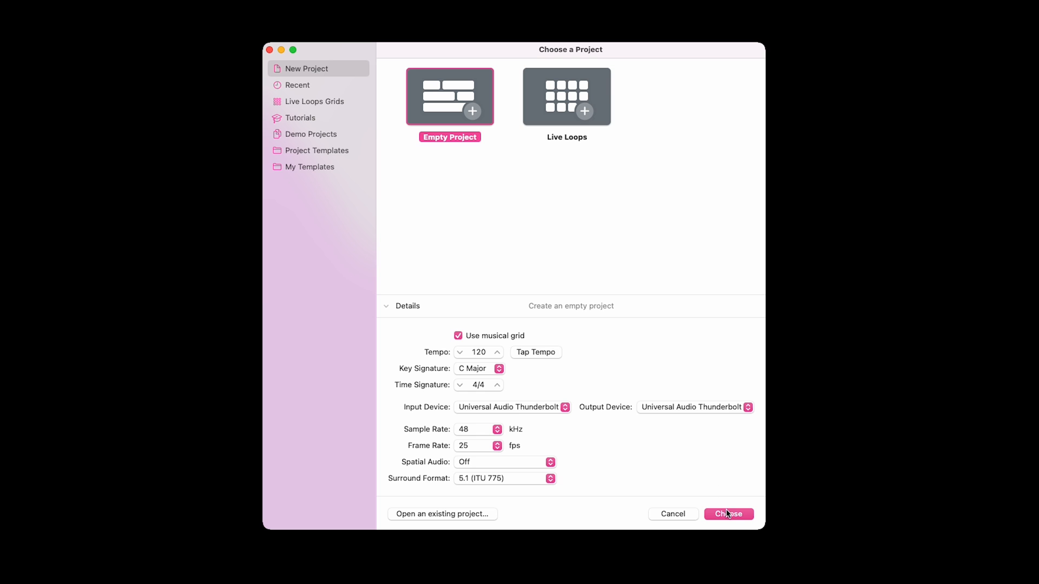
Step: Create an Empty Project with a MIDI Software Instrument track
{"action": "left_click", "coordinate": [727, 513]}
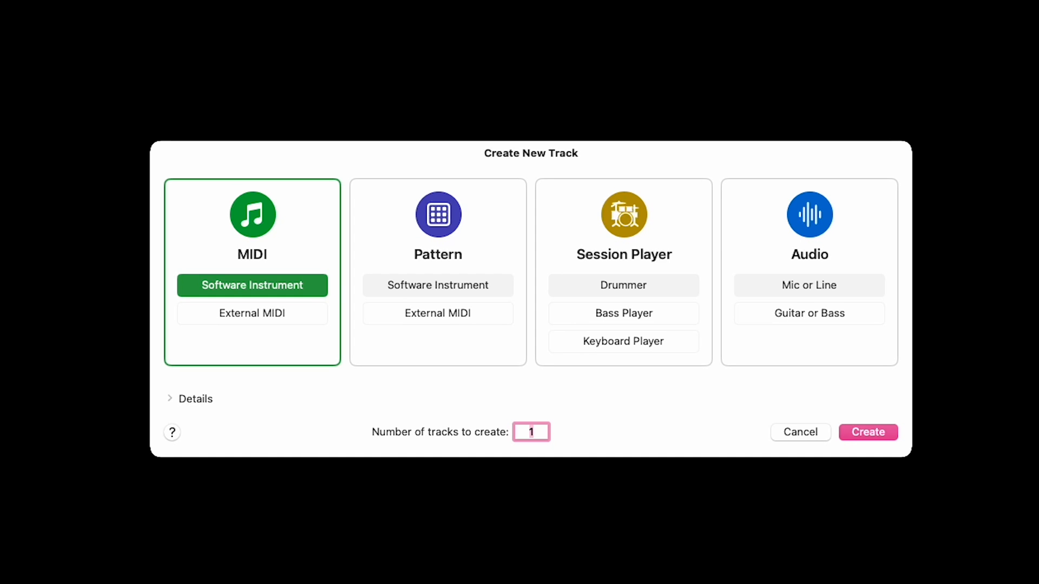
{"action": "left_click", "coordinate": [251, 312]}
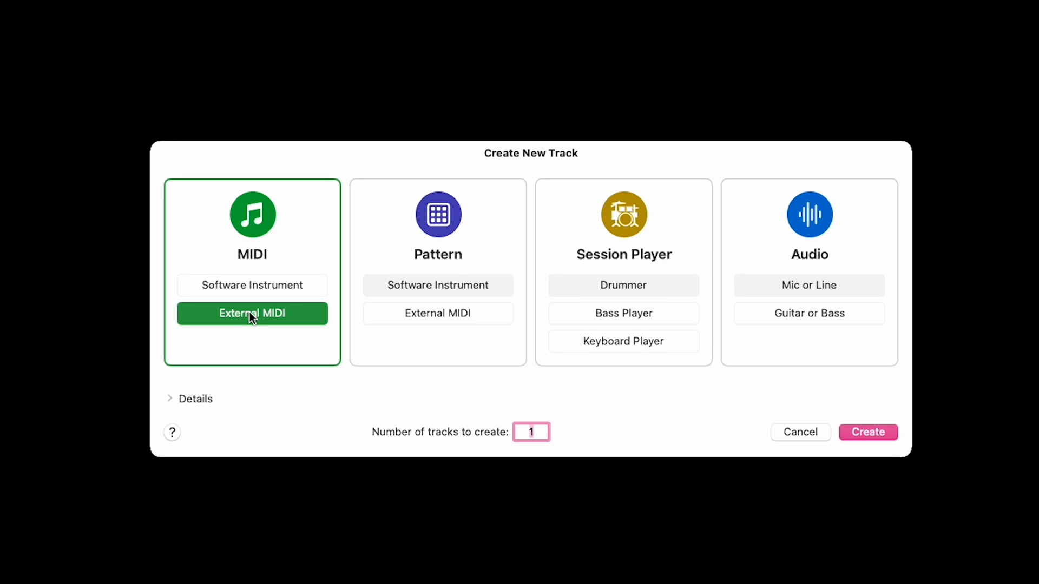
{"action": "left_click", "coordinate": [251, 285]}
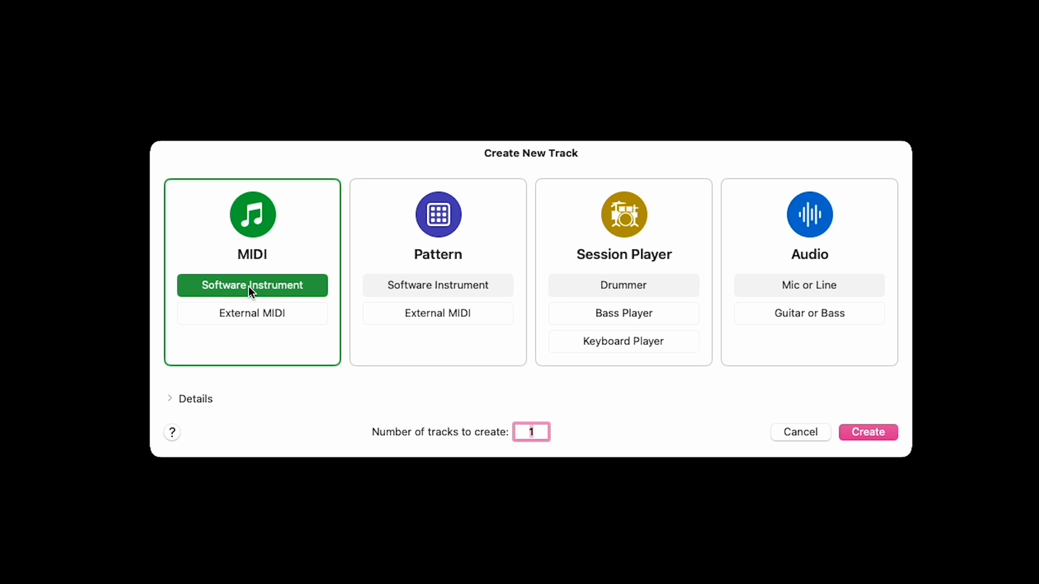
{"action": "mouse_move", "coordinate": [864, 442]}
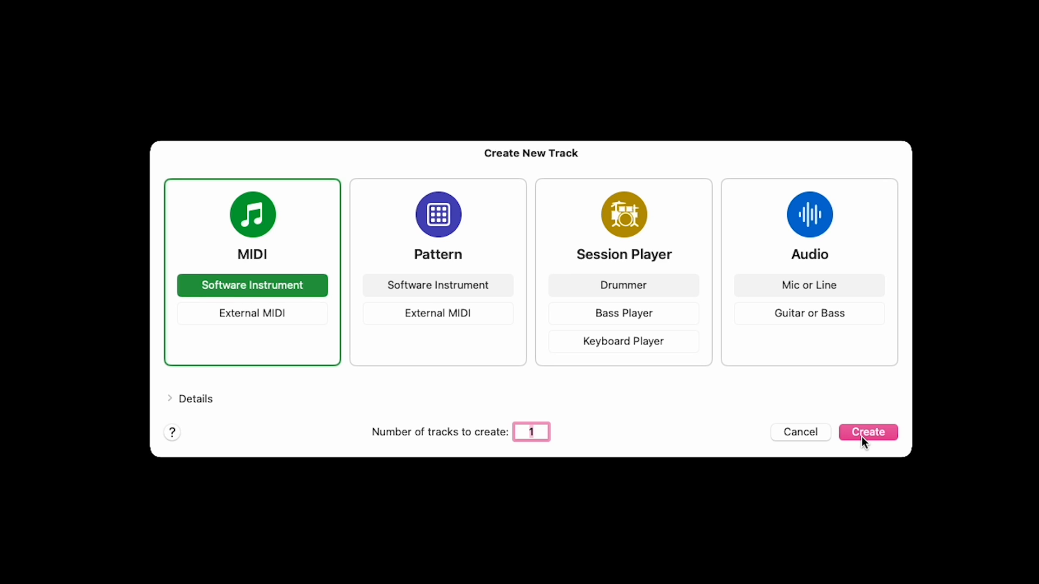
{"action": "left_click", "coordinate": [868, 431]}
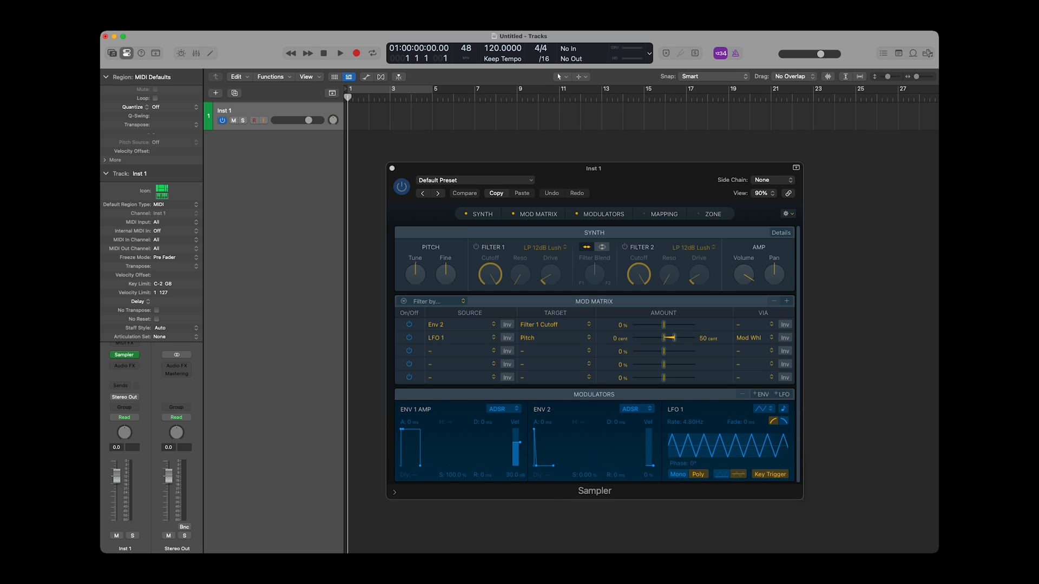
Step: Set the Sampler preset to User Default, close its window, and show the Library
{"action": "left_click", "coordinate": [474, 179]}
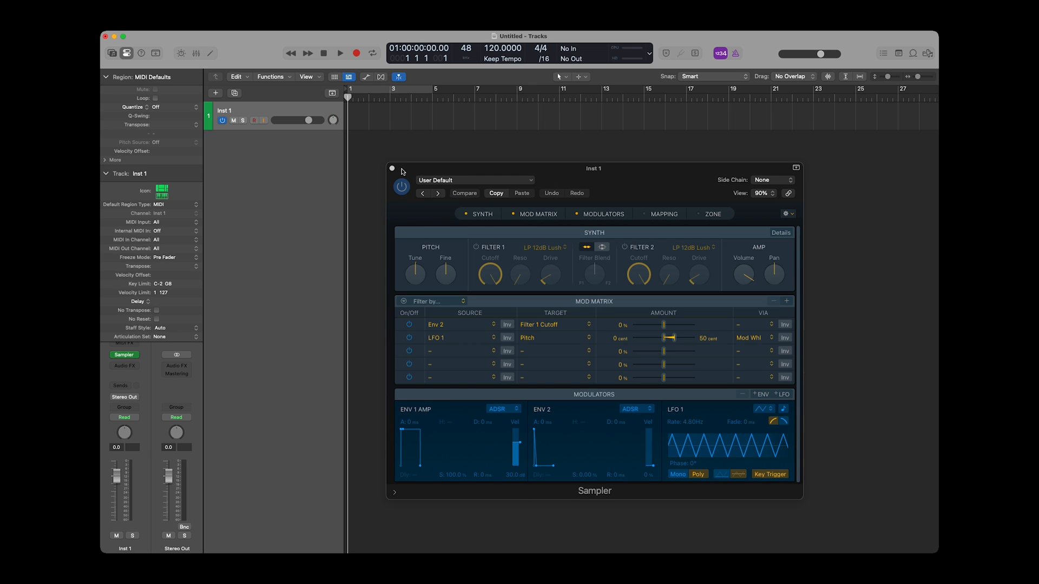
{"action": "left_click", "coordinate": [392, 168]}
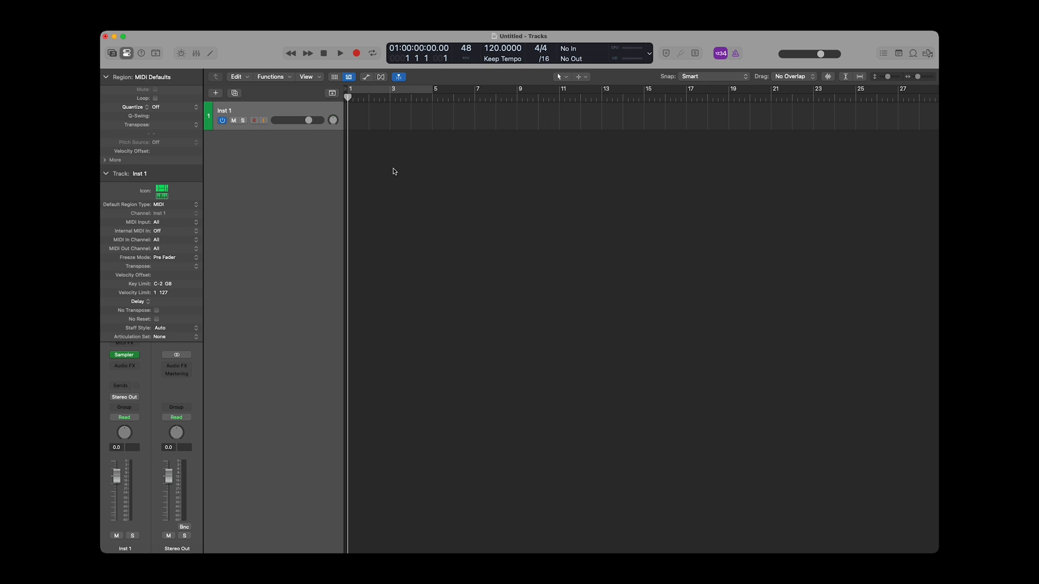
{"action": "left_click", "coordinate": [112, 53]}
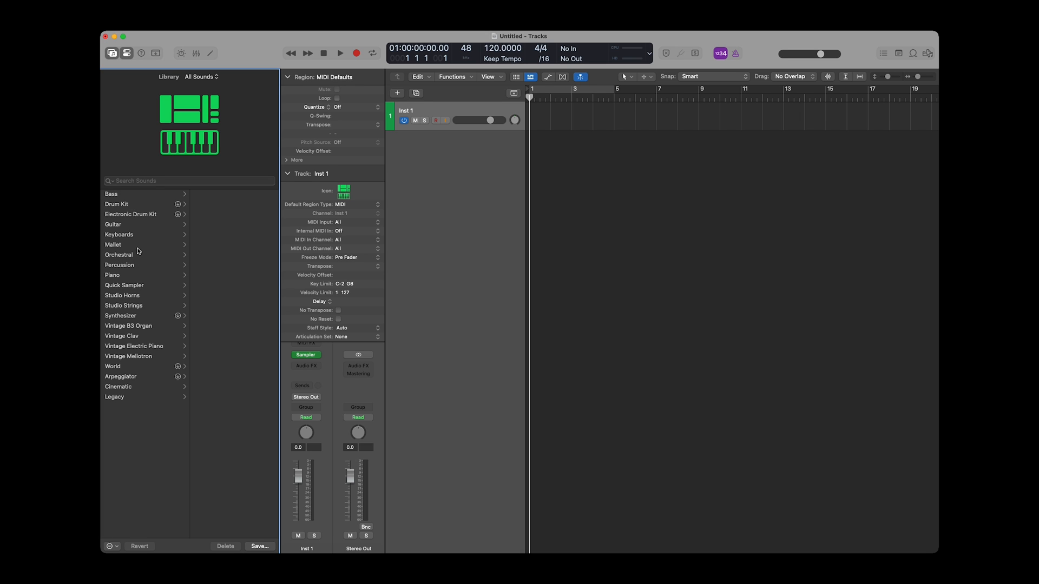
Step: Audition Keyboards patches 80s Sine Synth, Azure Crystal Synth Bells and Big Dripper
{"action": "left_click", "coordinate": [119, 234]}
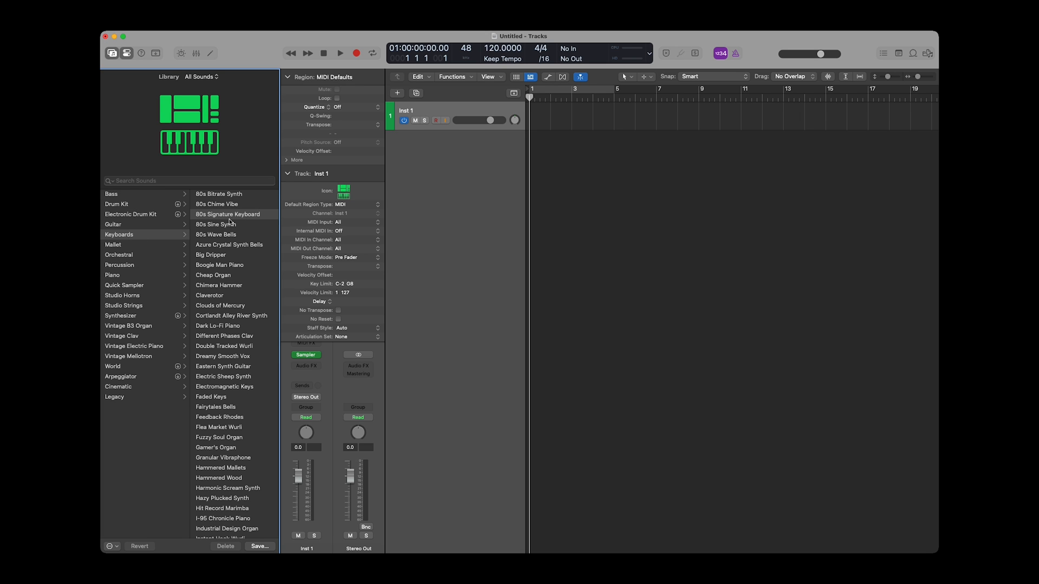
{"action": "left_click", "coordinate": [215, 224]}
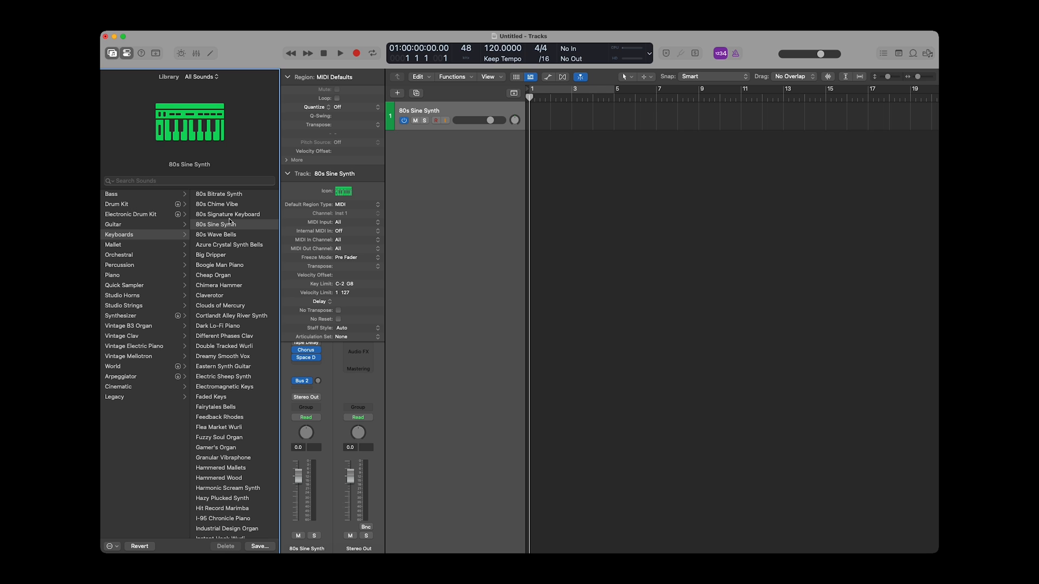
{"action": "left_click", "coordinate": [228, 244]}
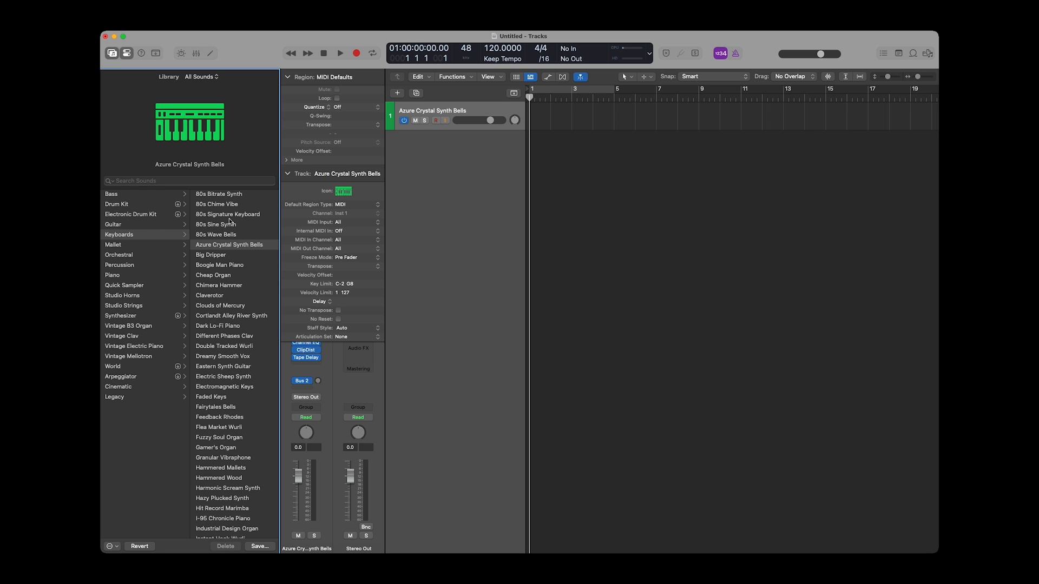
{"action": "left_click", "coordinate": [211, 254]}
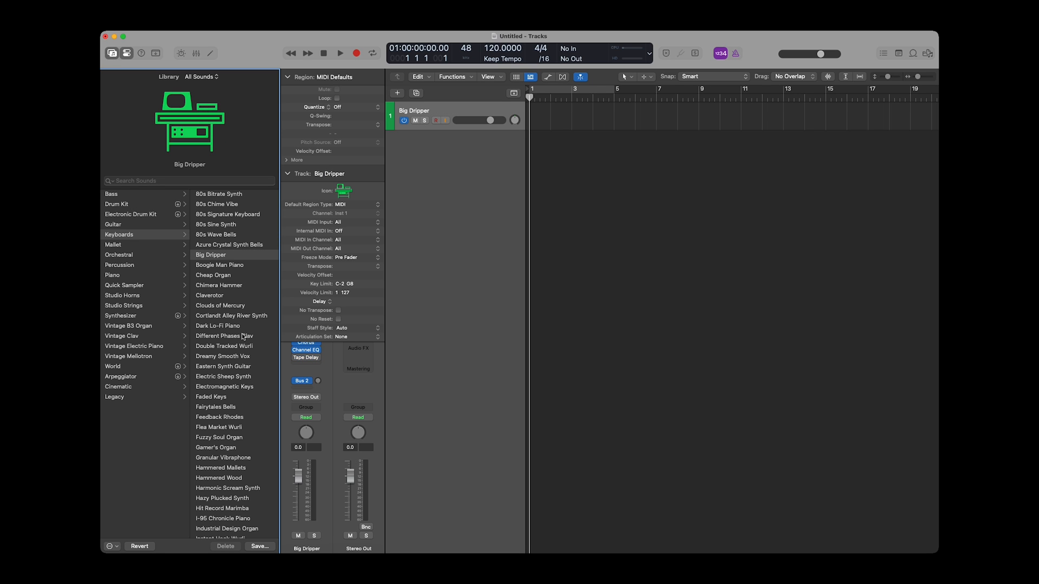
{"action": "left_click", "coordinate": [224, 336]}
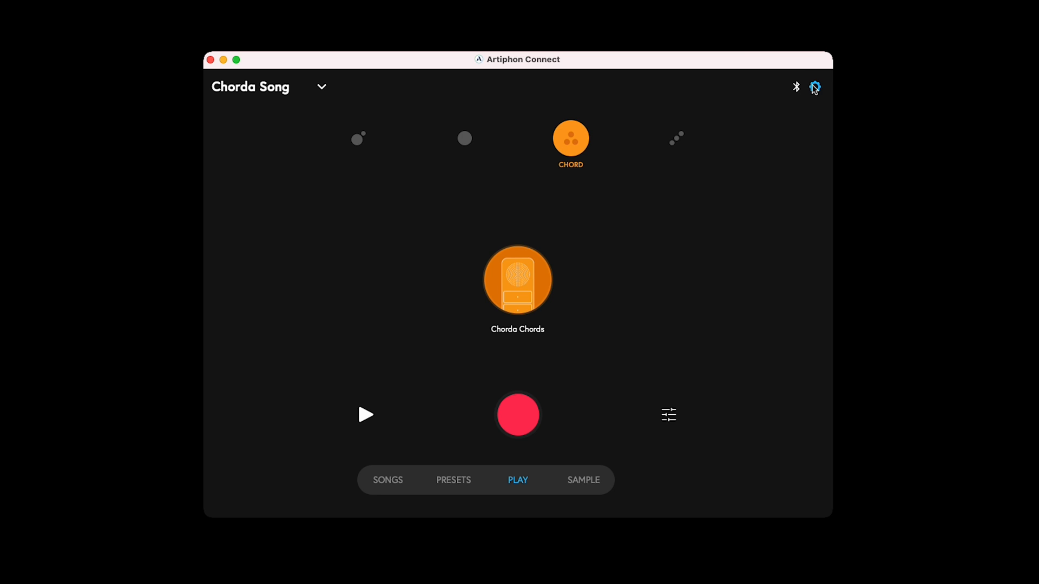
Step: Change the Chorda's MIDI Mode in instrument settings to Single, then Per Part
{"action": "left_click", "coordinate": [814, 87]}
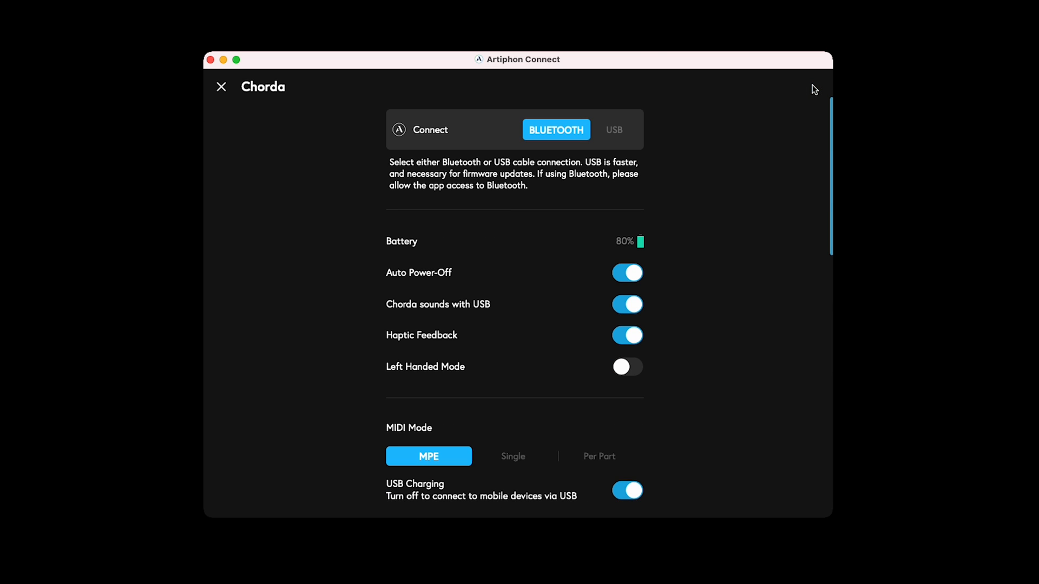
{"action": "mouse_move", "coordinate": [815, 101]}
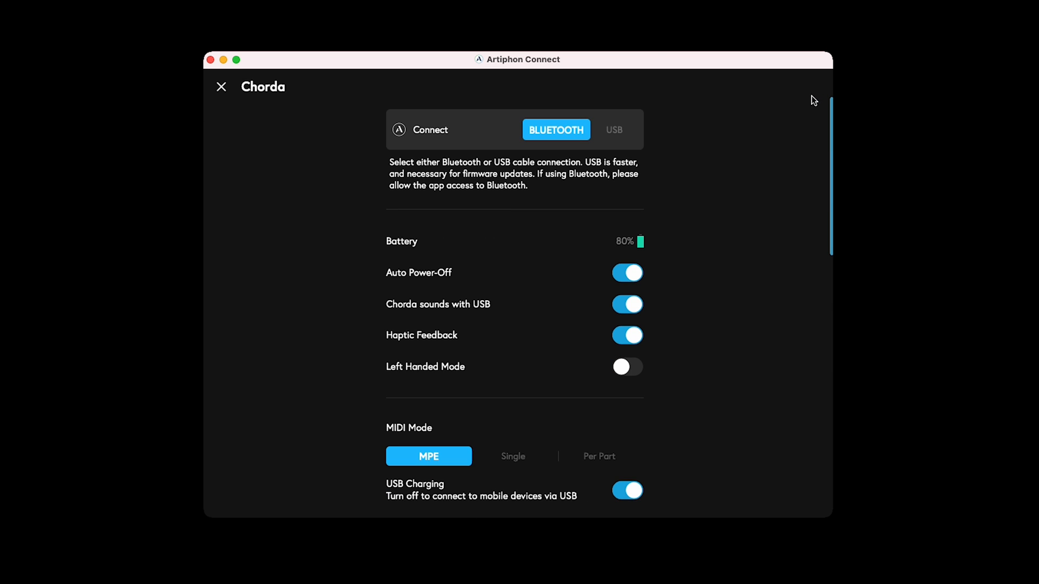
{"action": "scroll", "scroll_direction": "down", "scroll_amount": 3}
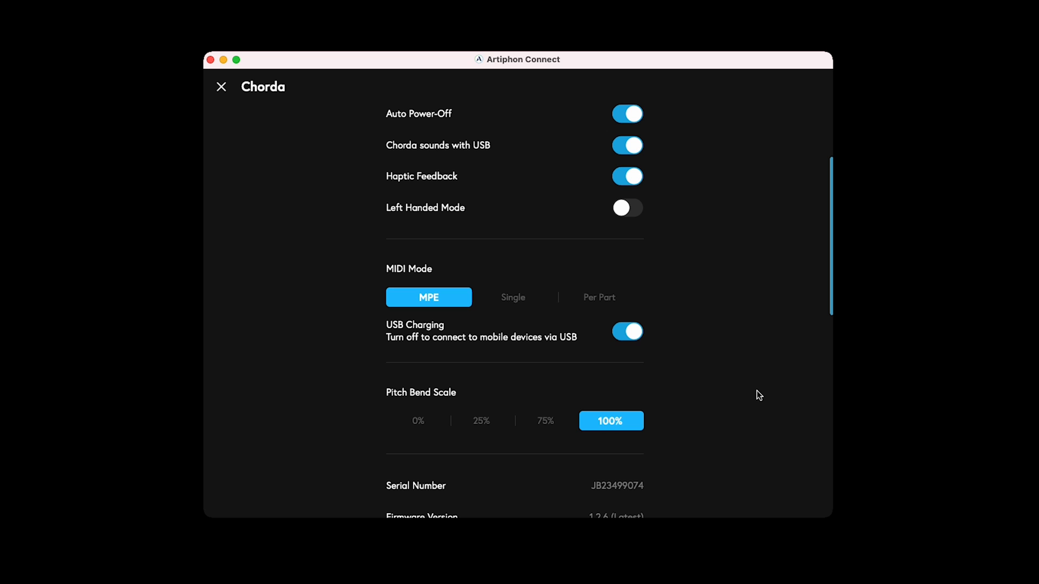
{"action": "mouse_move", "coordinate": [507, 313]}
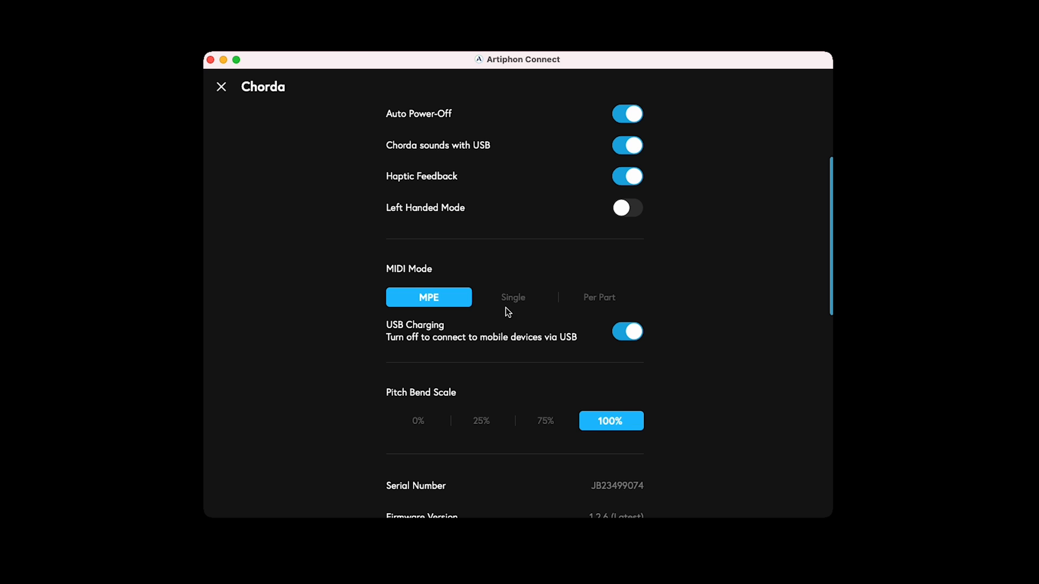
{"action": "left_click", "coordinate": [513, 297]}
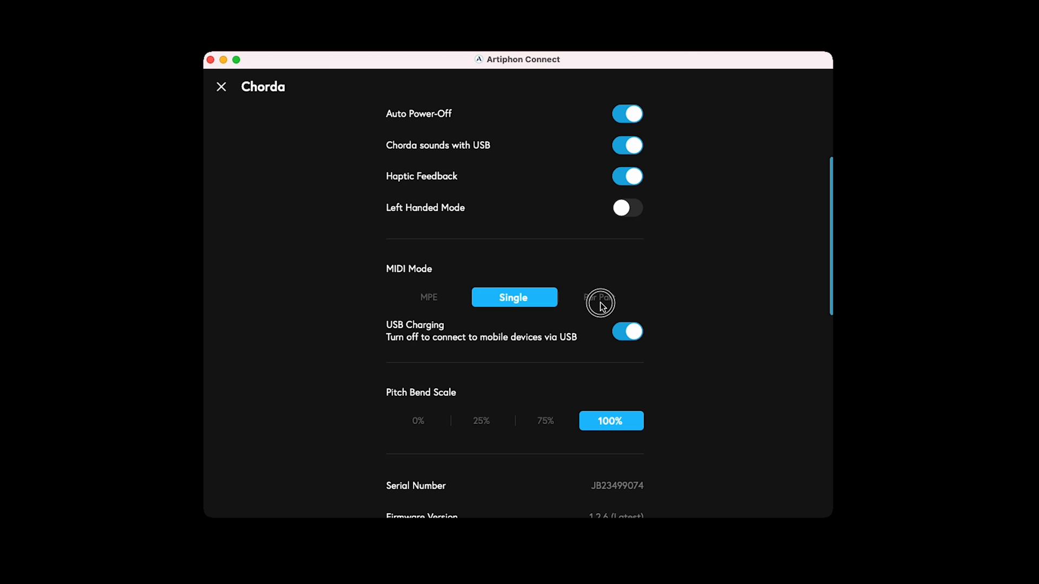
{"action": "left_click", "coordinate": [599, 298]}
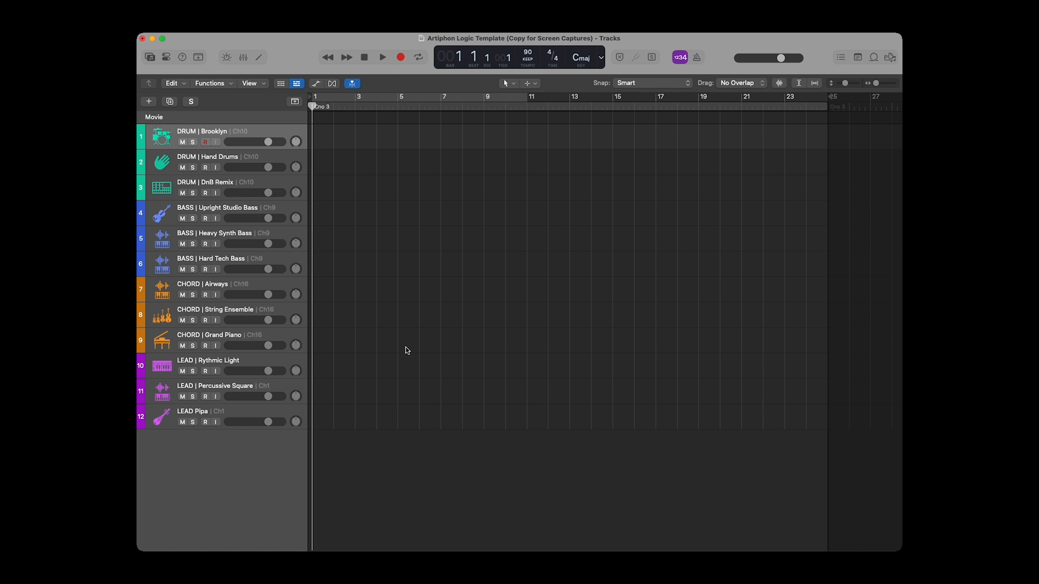
Step: Toggle record-enable on the CHORD | Grand Piano and LEAD | Rythmic Light tracks
{"action": "left_click", "coordinate": [206, 345]}
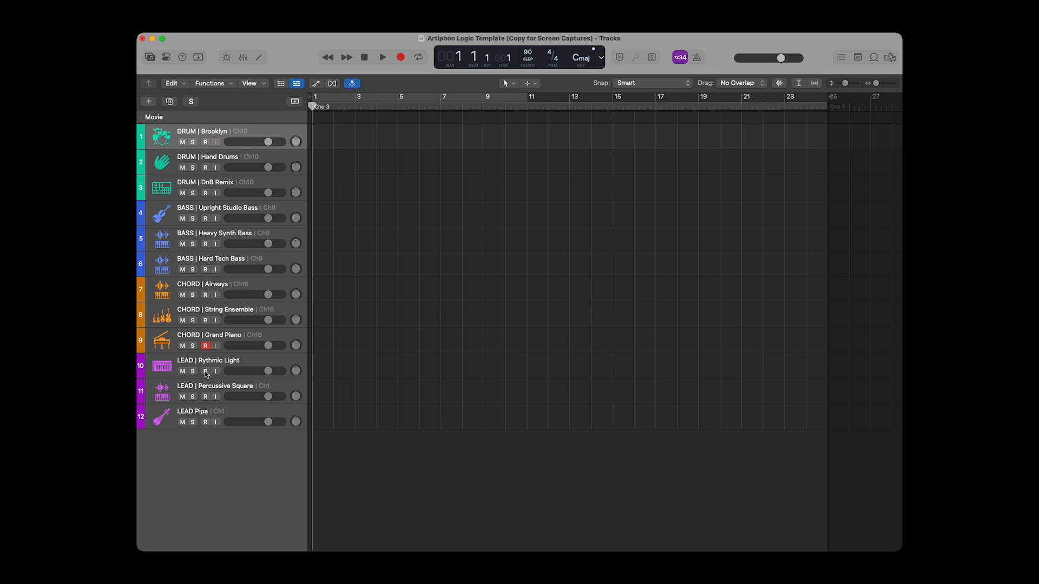
{"action": "left_click", "coordinate": [206, 371]}
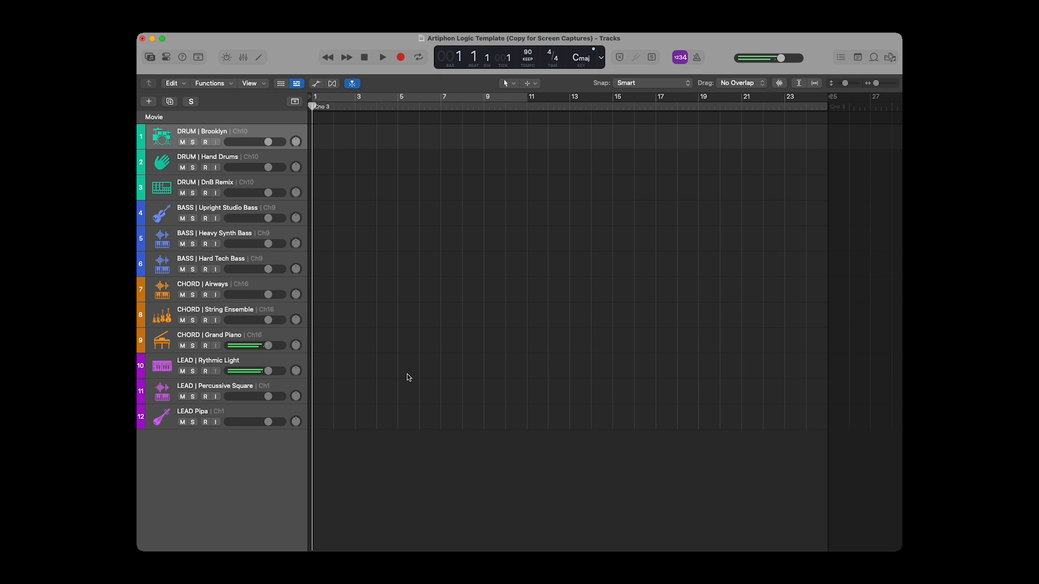
{"action": "left_click", "coordinate": [206, 345]}
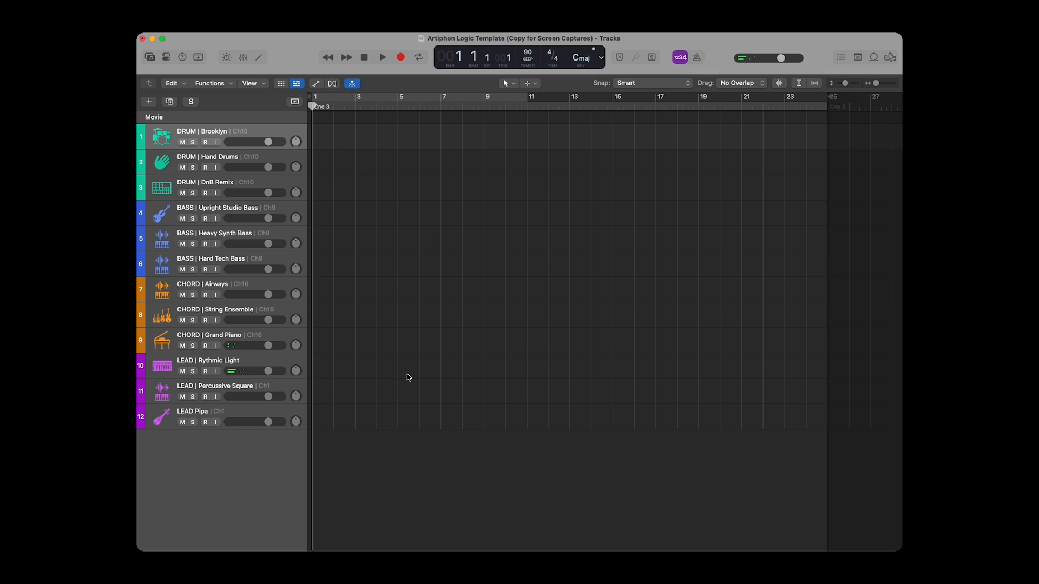
{"action": "left_click", "coordinate": [206, 345]}
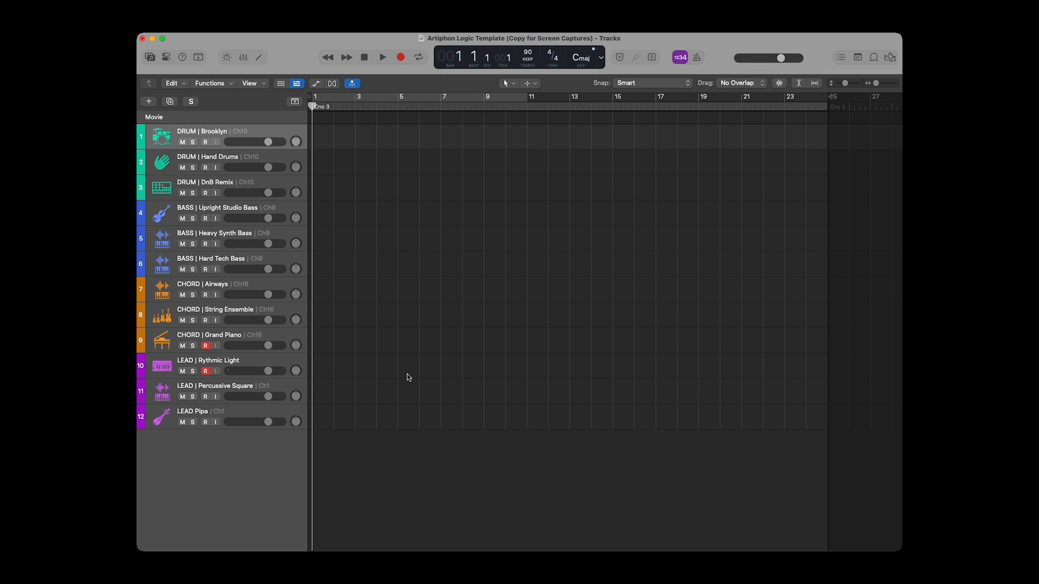
{"action": "left_click", "coordinate": [206, 142]}
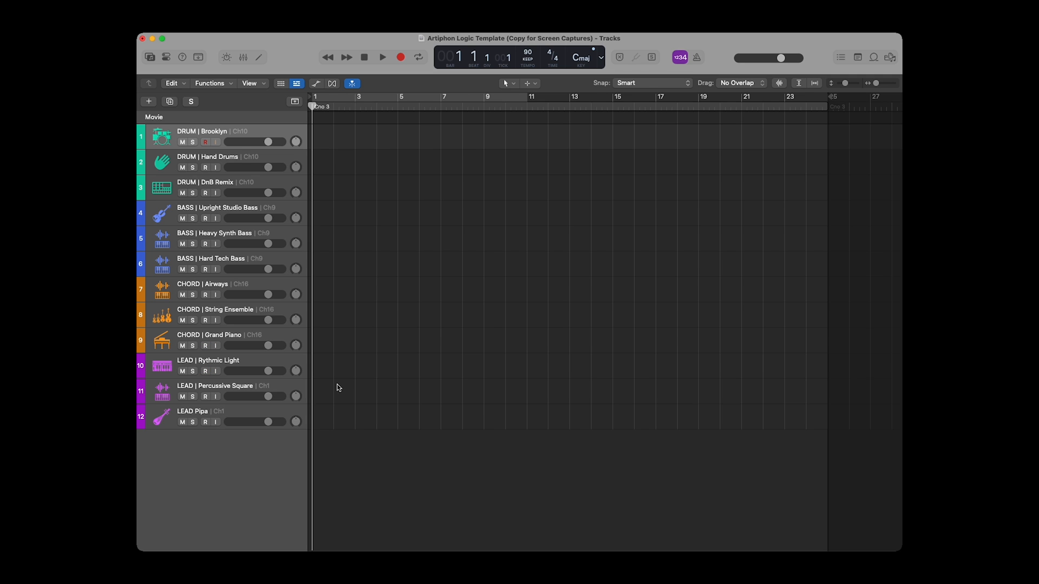
Step: Set the LEAD | Rythmic Light track's MIDI In Channel to 1 in the Inspector
{"action": "left_click", "coordinate": [205, 371]}
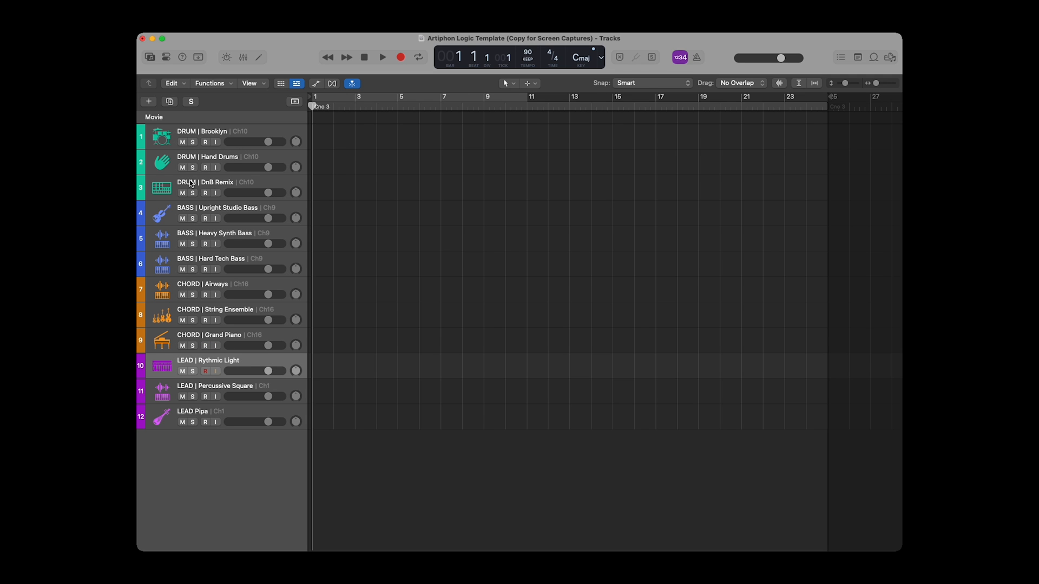
{"action": "left_click", "coordinate": [166, 57]}
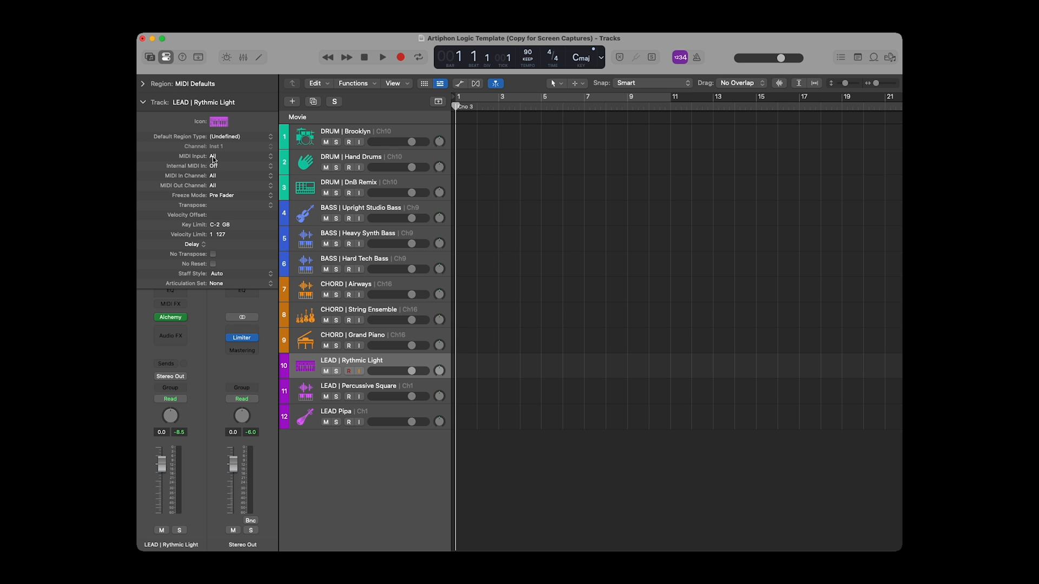
{"action": "left_click", "coordinate": [239, 165]}
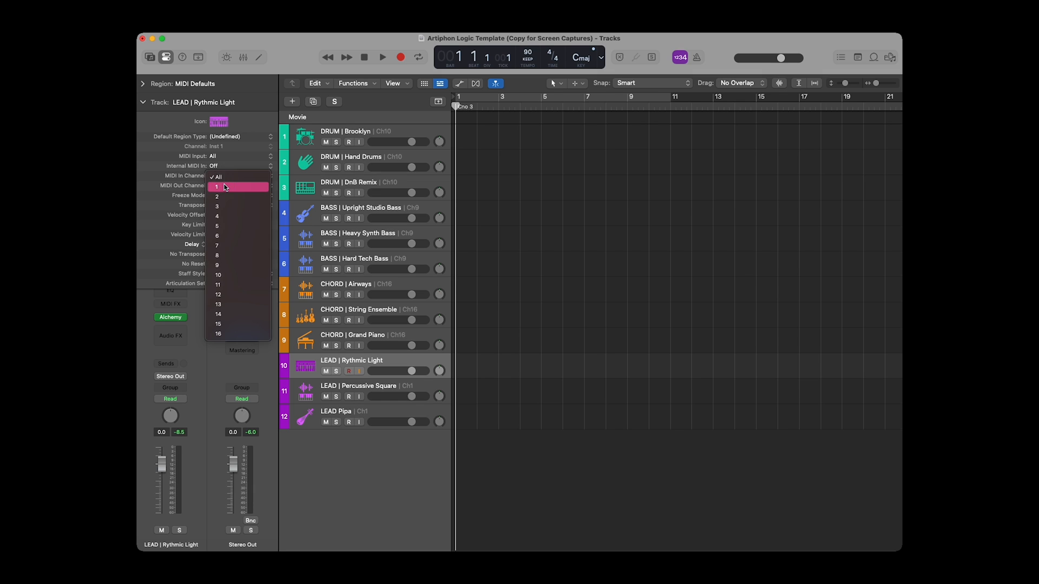
{"action": "left_click", "coordinate": [216, 186]}
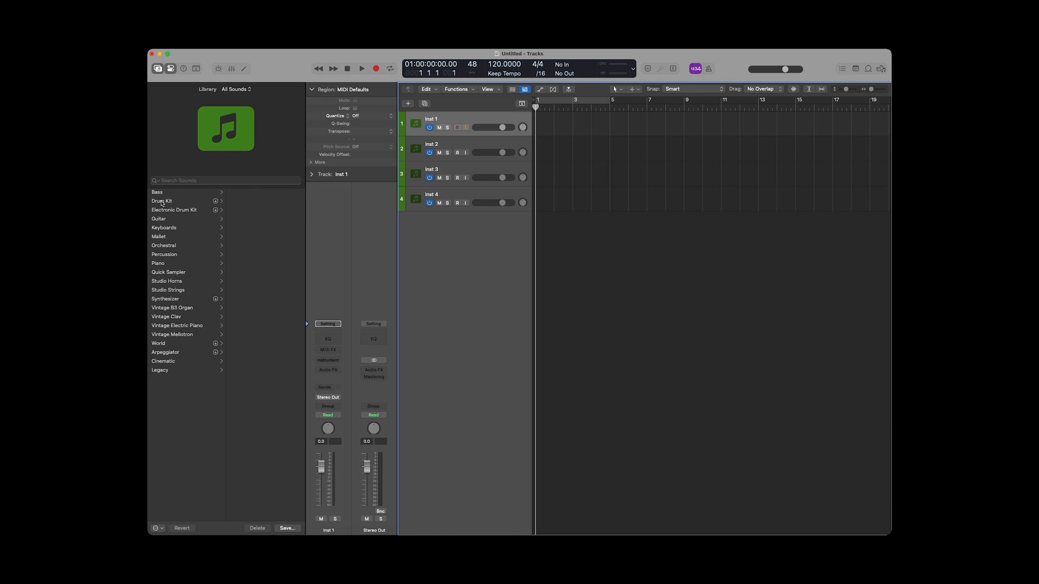
Step: Load the Dance Swirls bass sound onto track 2 and select track 3
{"action": "left_click", "coordinate": [156, 192]}
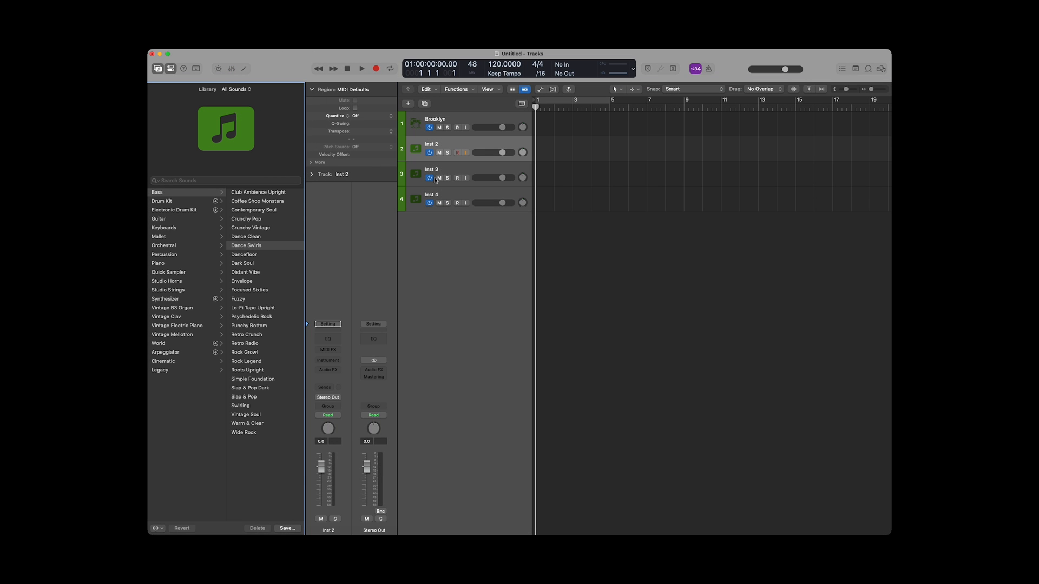
{"action": "left_click", "coordinate": [163, 228]}
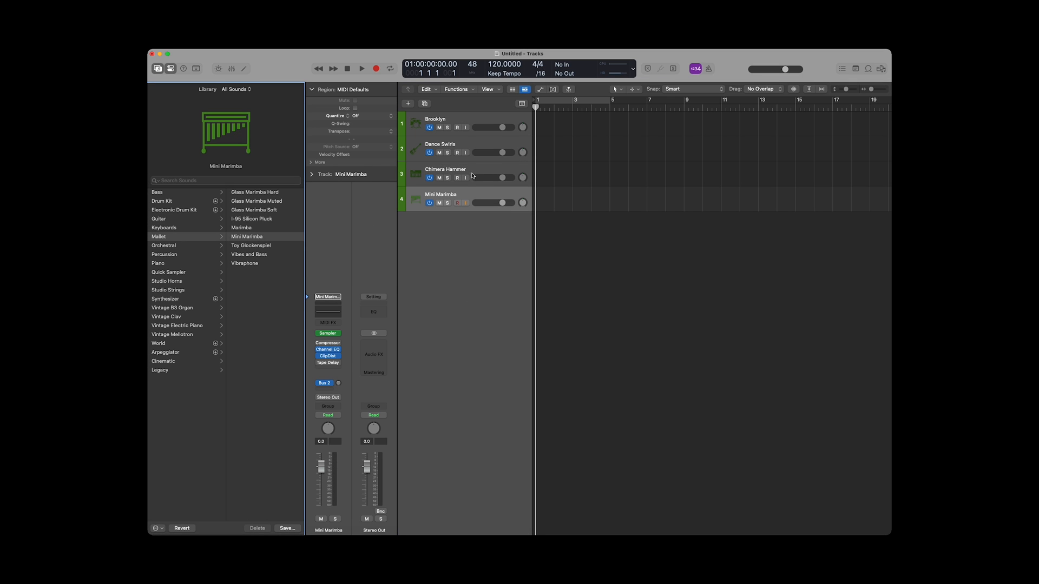
Step: Set the Brooklyn drum track's MIDI In Channel to 10, then select the bass track
{"action": "left_click", "coordinate": [450, 123]}
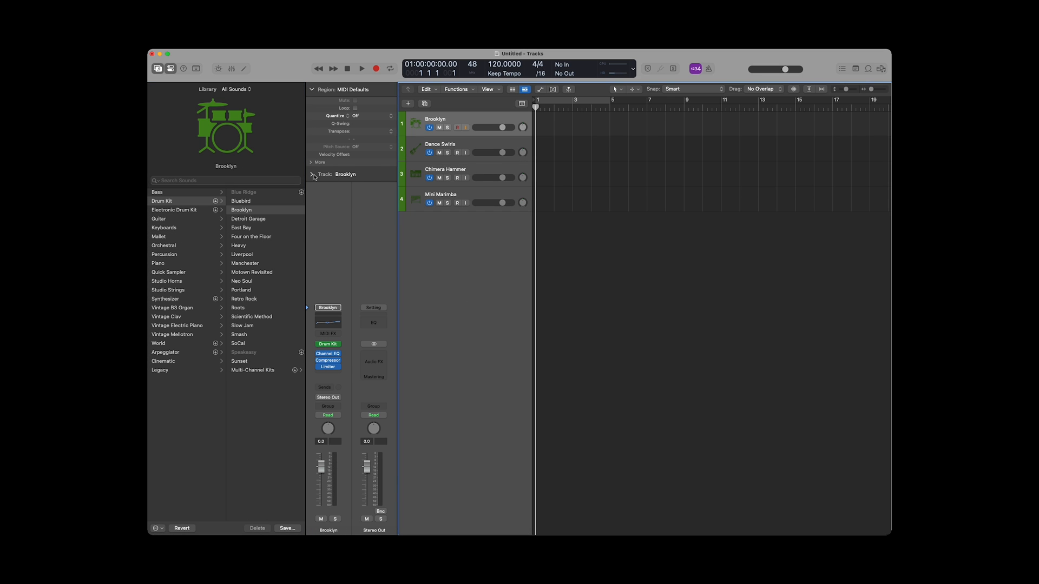
{"action": "left_click", "coordinate": [311, 174]}
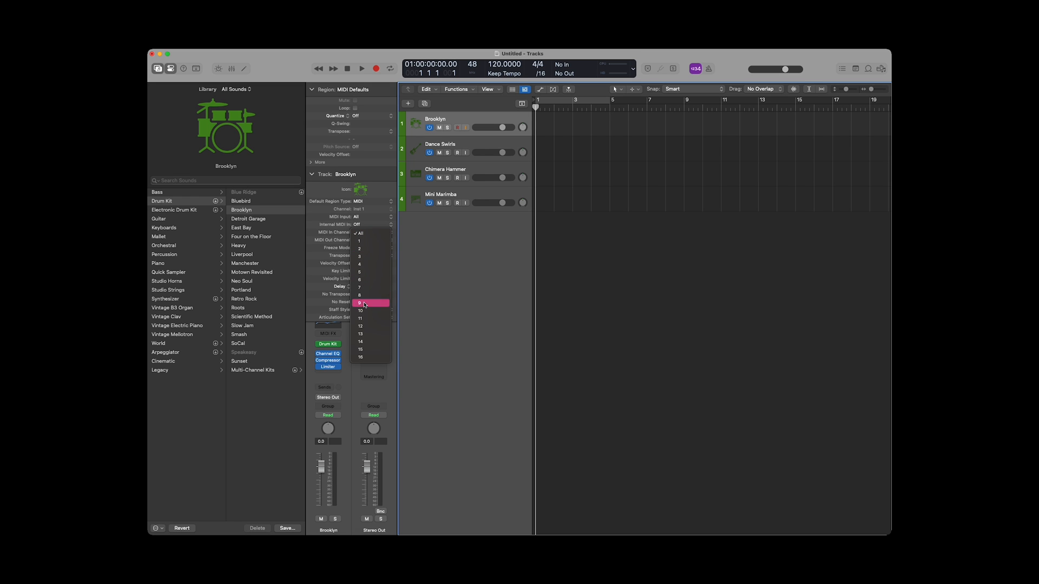
{"action": "left_click", "coordinate": [359, 310]}
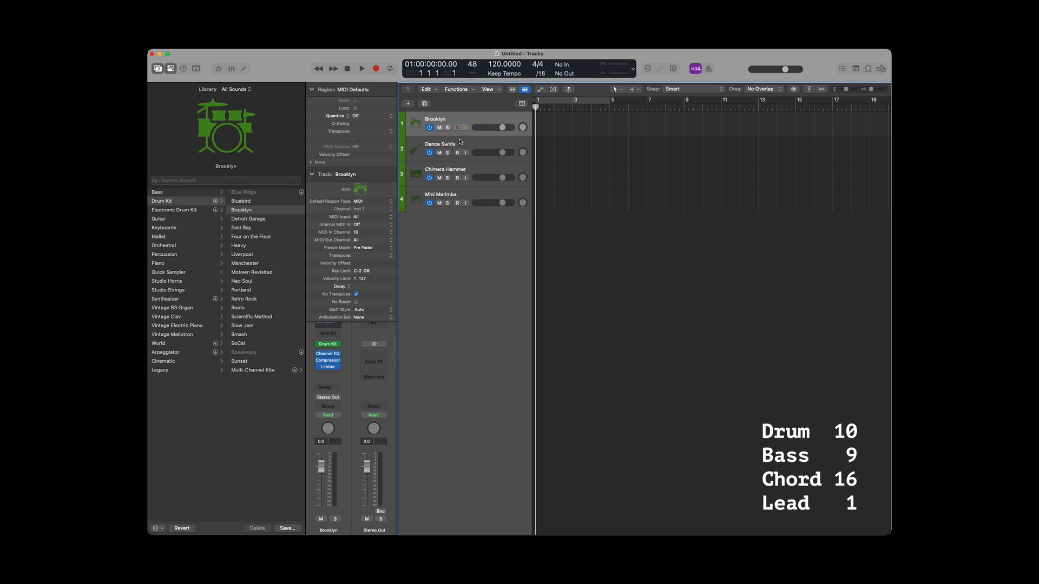
{"action": "left_click", "coordinate": [445, 168]}
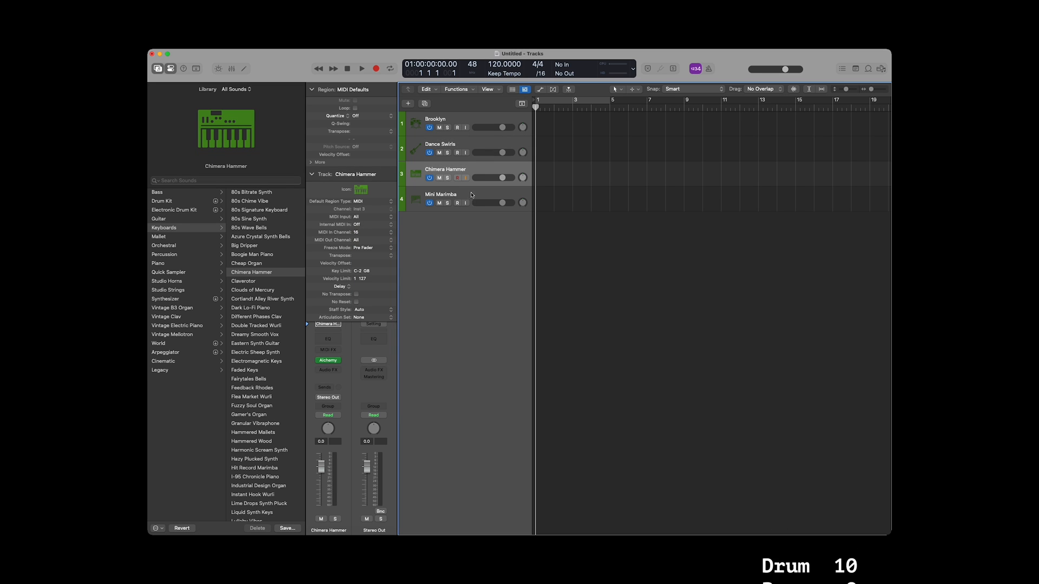
{"action": "left_click", "coordinate": [440, 194]}
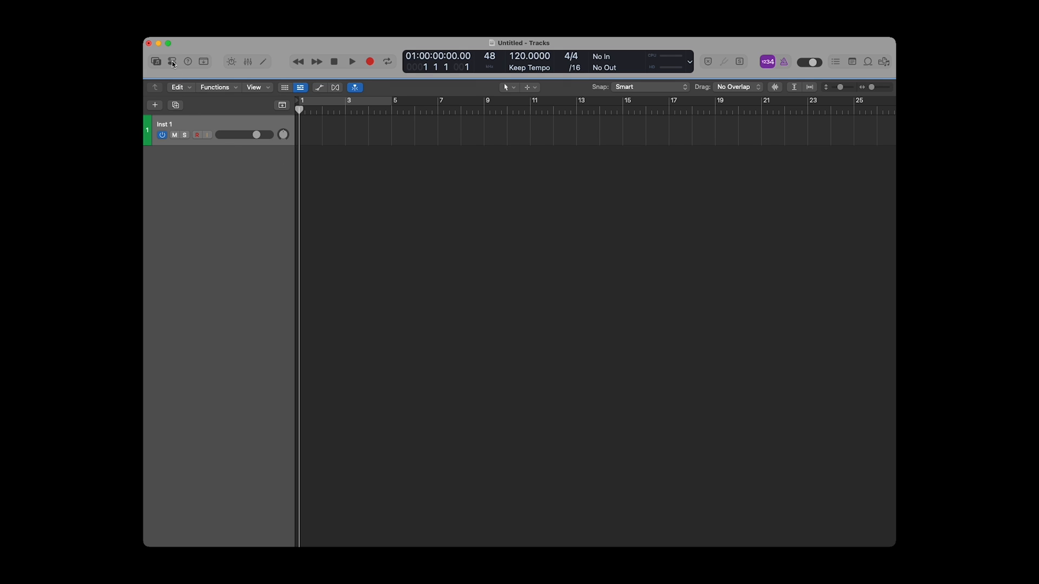
Step: Load Retro Synth (Stereo) into Inst 1's instrument slot
{"action": "left_click", "coordinate": [172, 62]}
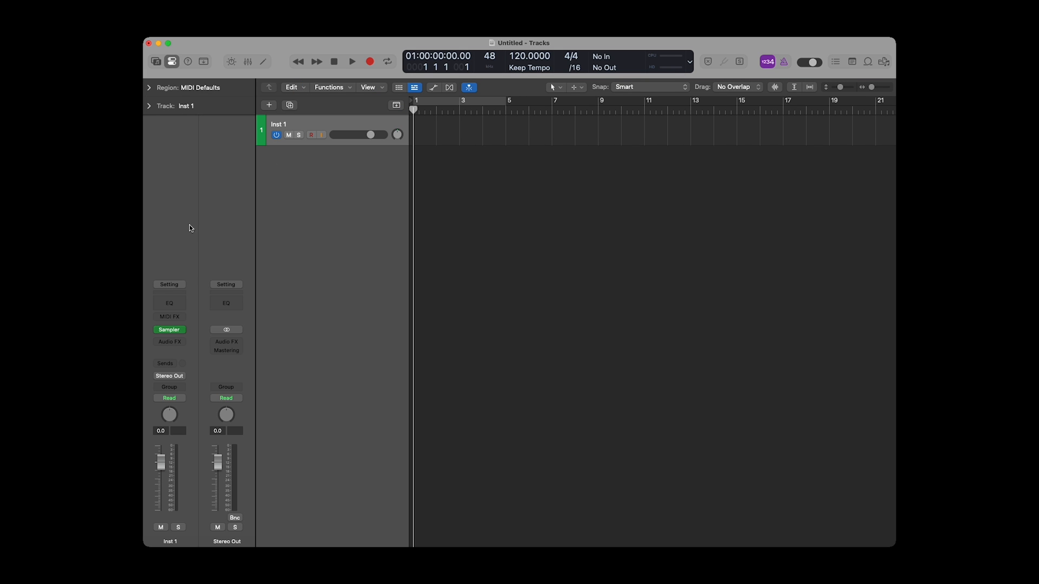
{"action": "mouse_move", "coordinate": [195, 274]}
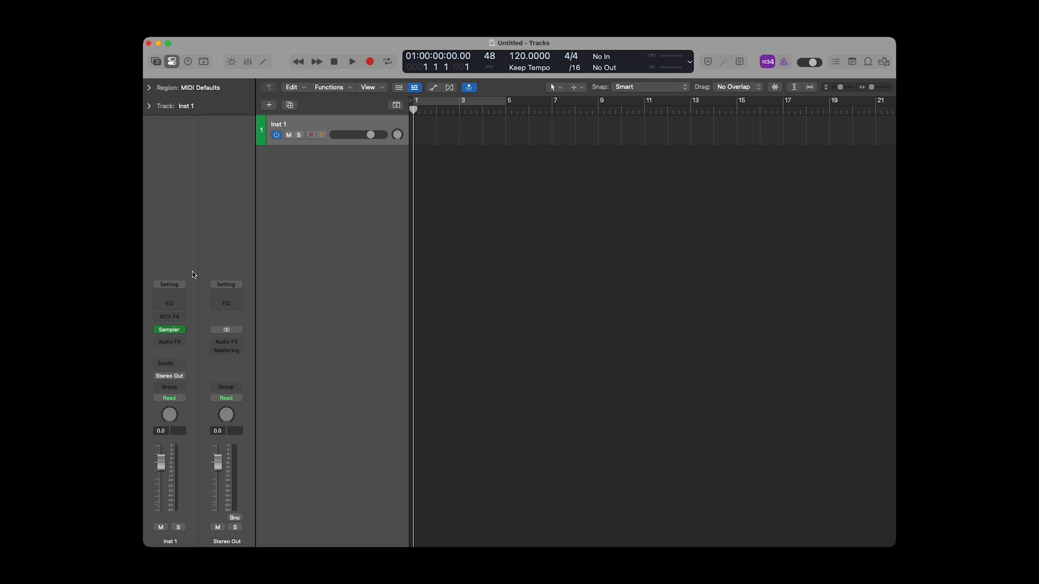
{"action": "left_click", "coordinate": [169, 330]}
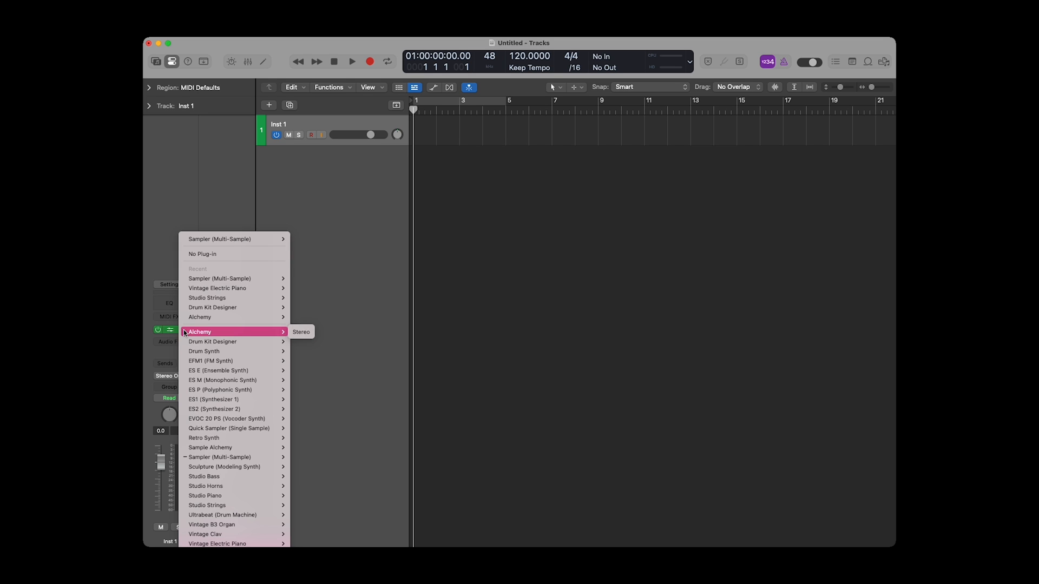
{"action": "mouse_move", "coordinate": [222, 437]}
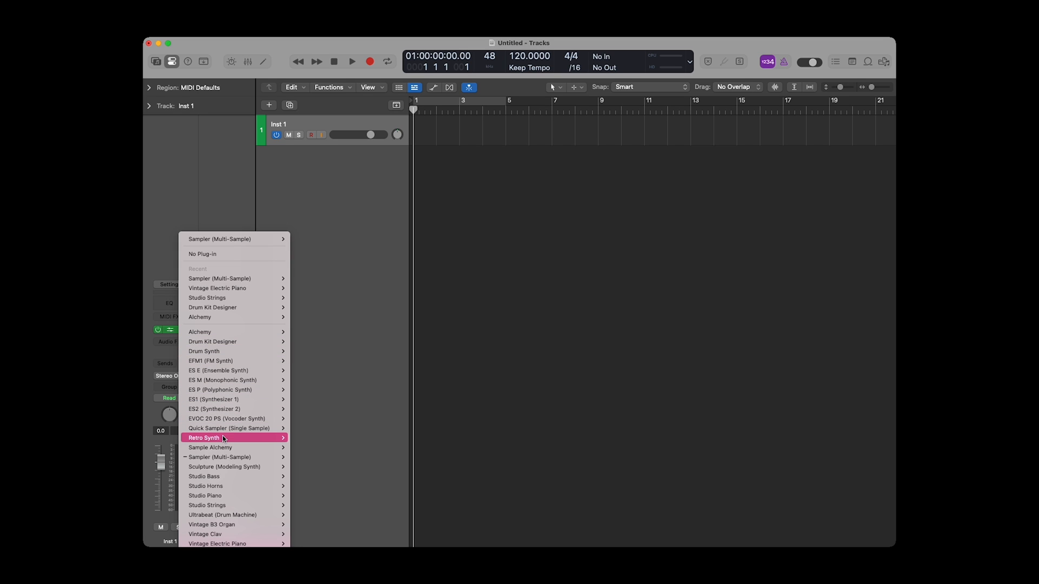
{"action": "mouse_move", "coordinate": [251, 438]}
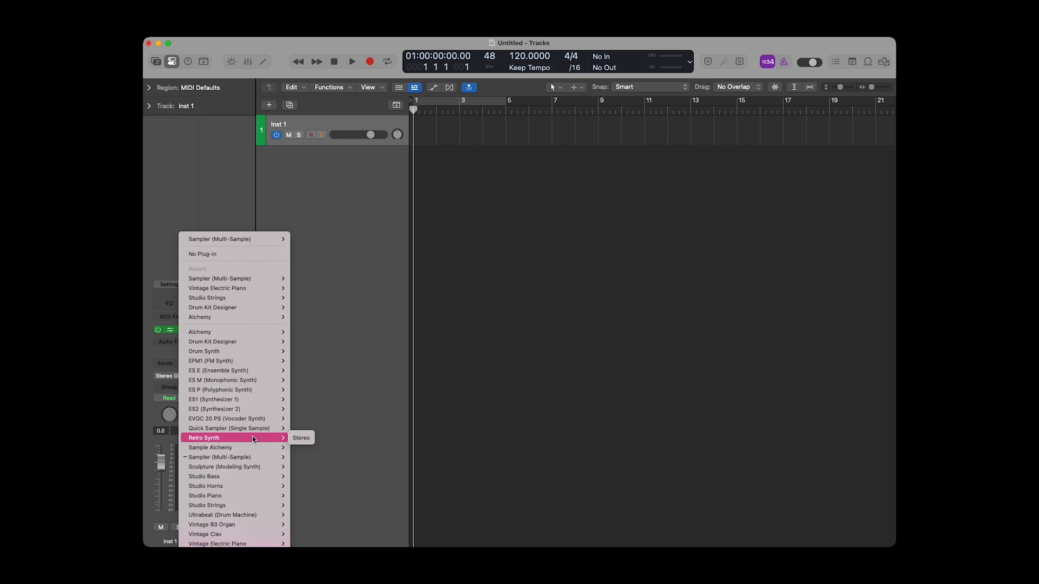
{"action": "left_click", "coordinate": [300, 437]}
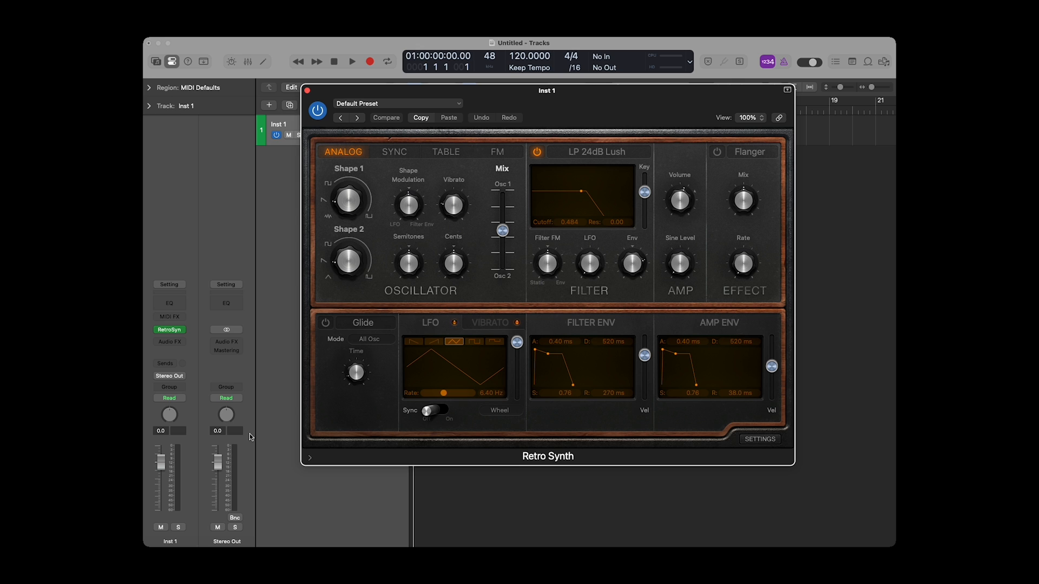
{"action": "left_click", "coordinate": [385, 117]}
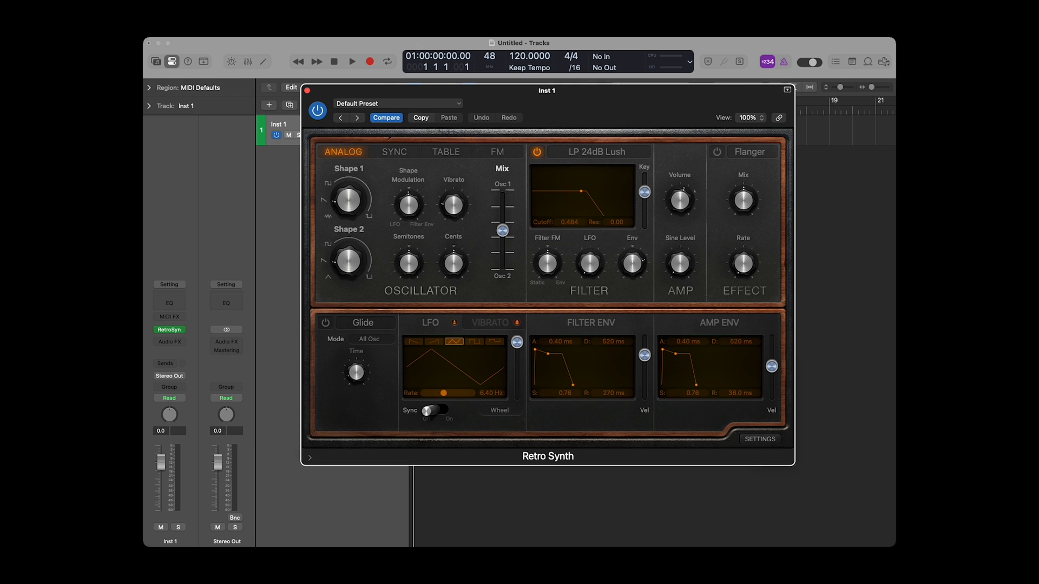
{"action": "mouse_move", "coordinate": [768, 444]}
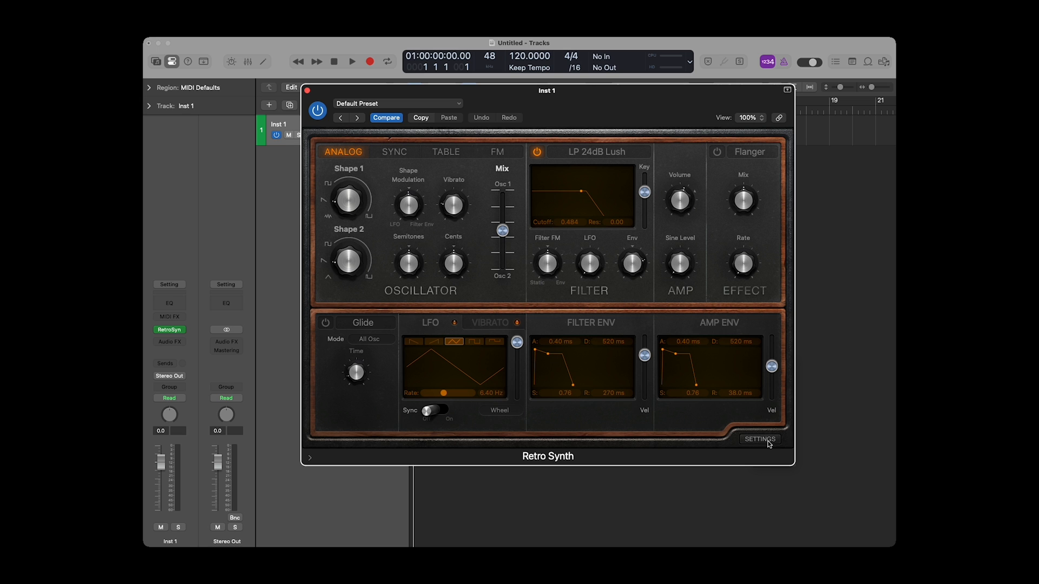
Step: Show Retro Synth's SETTINGS panel with its global and controller options
{"action": "left_click", "coordinate": [759, 440]}
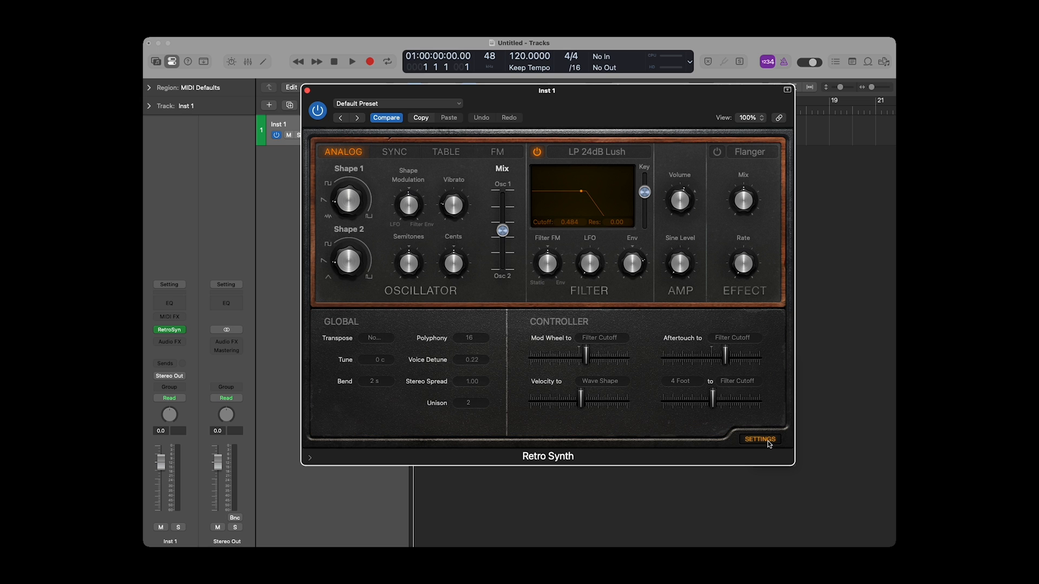
{"action": "mouse_move", "coordinate": [567, 320]}
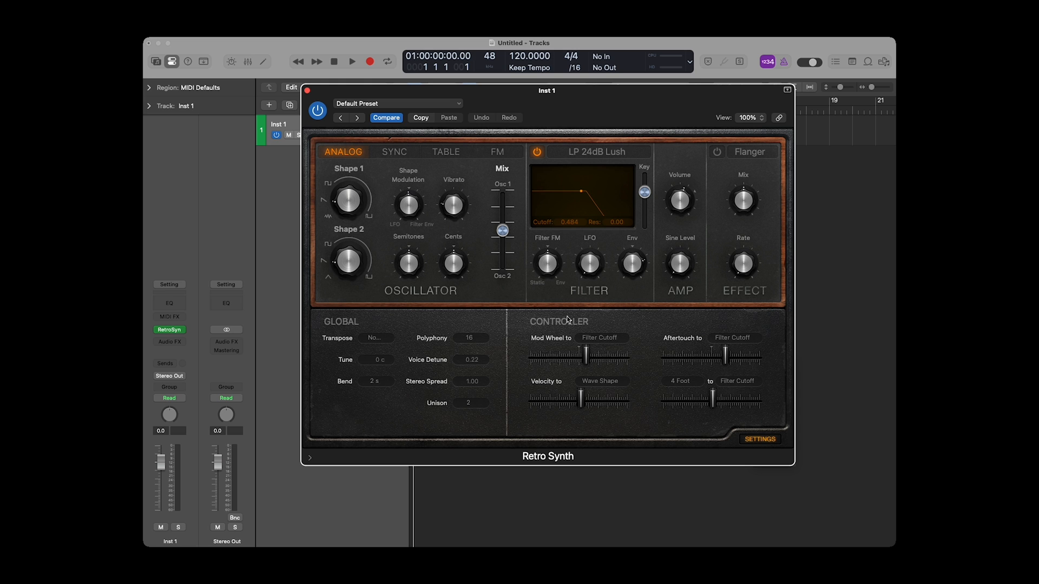
{"action": "mouse_move", "coordinate": [638, 322]}
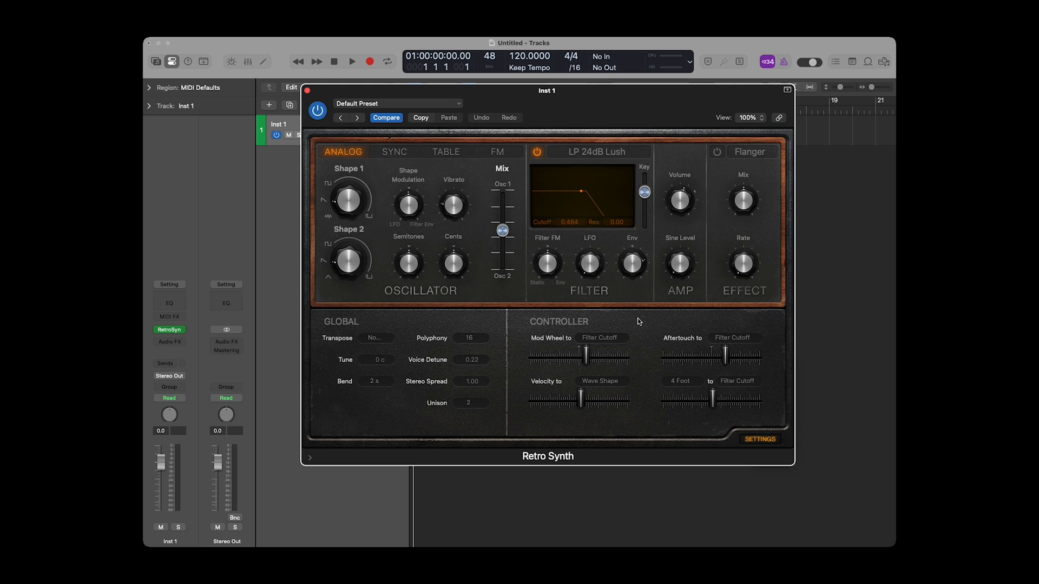
{"action": "mouse_move", "coordinate": [638, 321]}
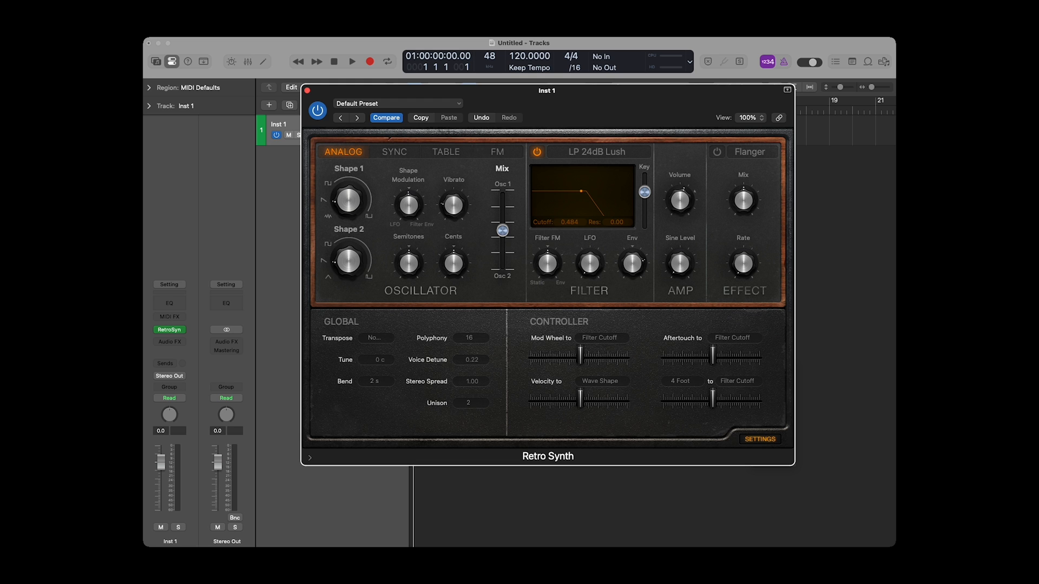
Step: Keep Retro Synth's mod wheel assigned to Filter Cutoff
{"action": "left_click", "coordinate": [600, 338]}
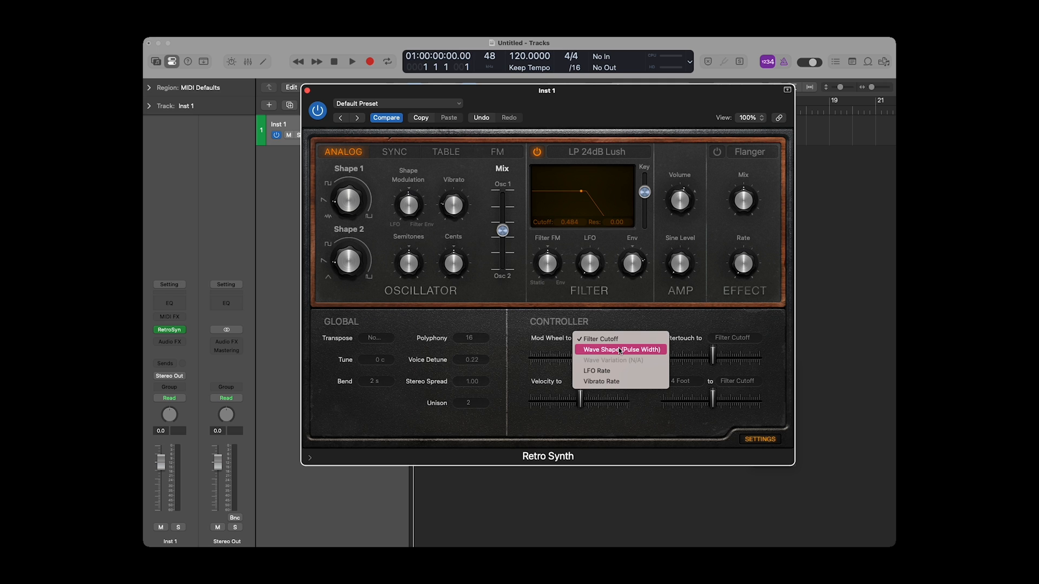
{"action": "mouse_move", "coordinate": [620, 363]}
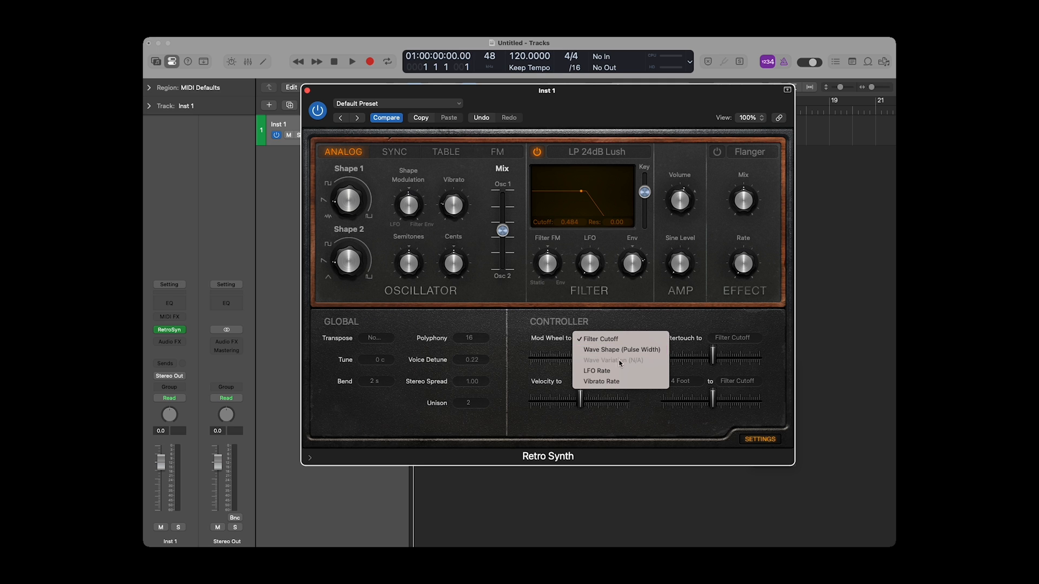
{"action": "left_click", "coordinate": [622, 349]}
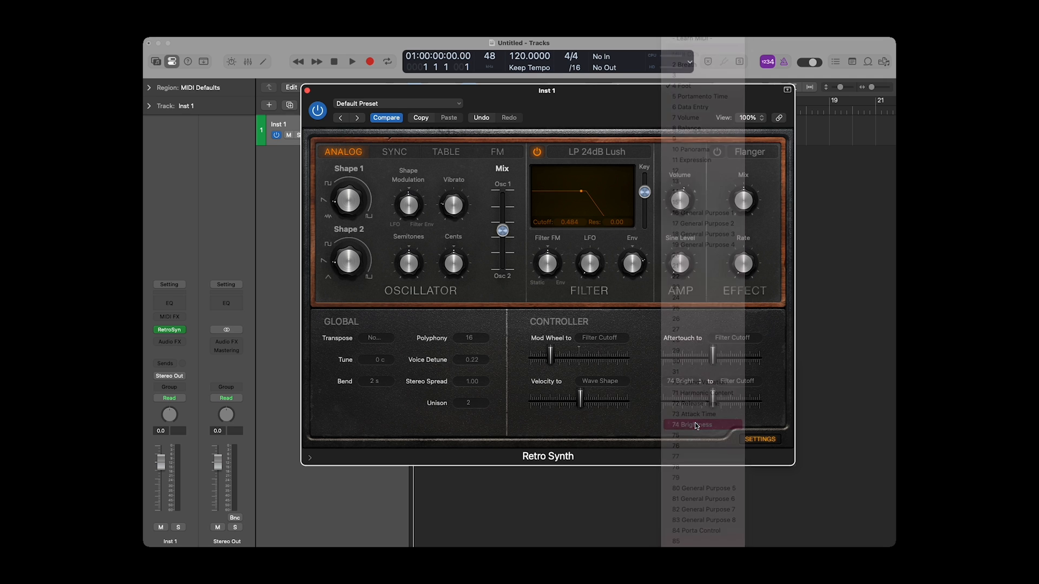
Step: Set CC 74 Brightness as the controller source and open its destination choices
{"action": "left_click", "coordinate": [700, 425]}
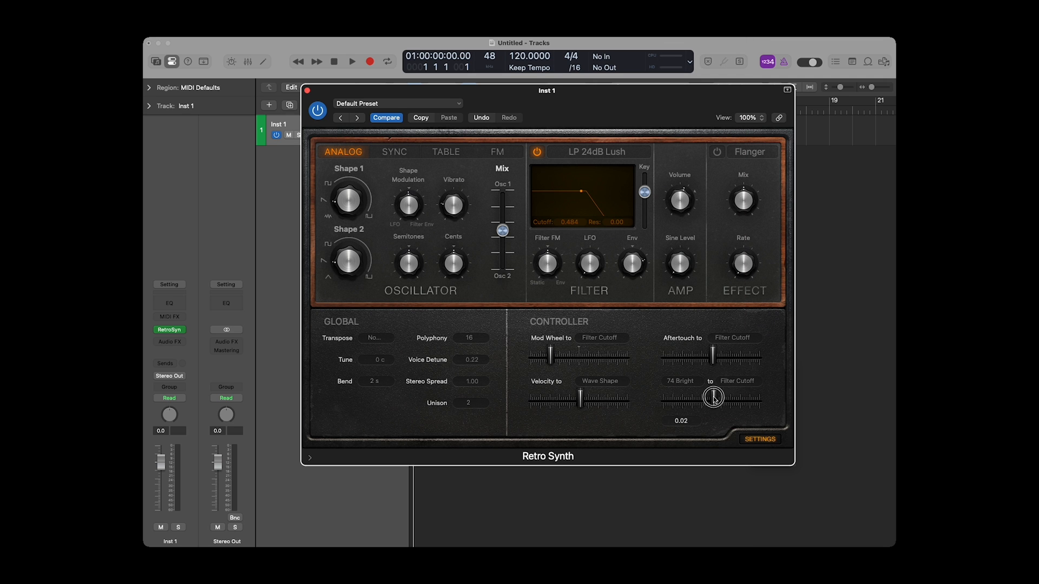
{"action": "left_click", "coordinate": [735, 381]}
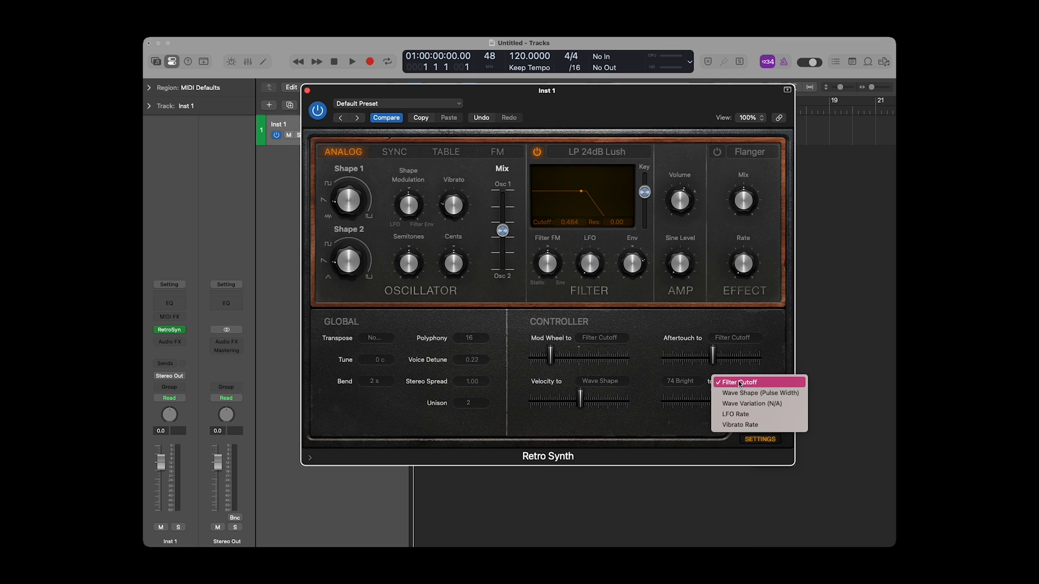
{"action": "mouse_move", "coordinate": [760, 393]}
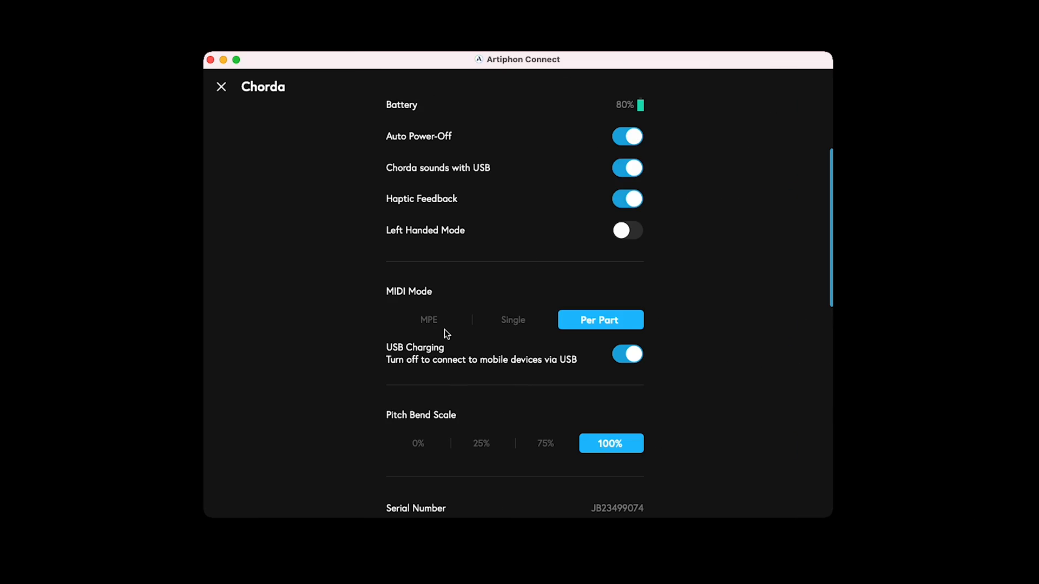
Step: Select MPE under the Chorda's MIDI Mode setting in Artiphon Connect
{"action": "left_click", "coordinate": [428, 320]}
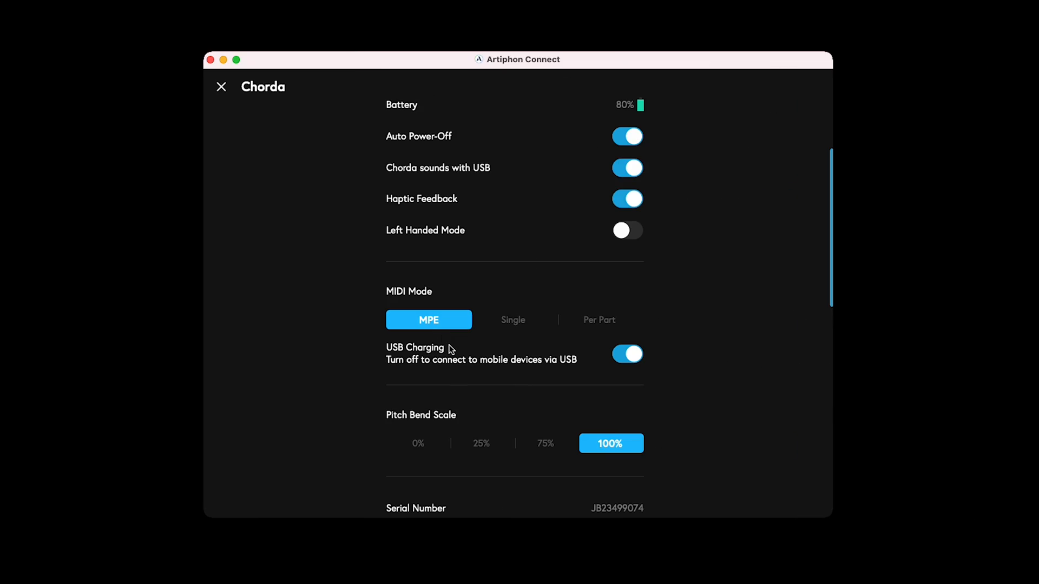
{"action": "mouse_move", "coordinate": [250, 129]}
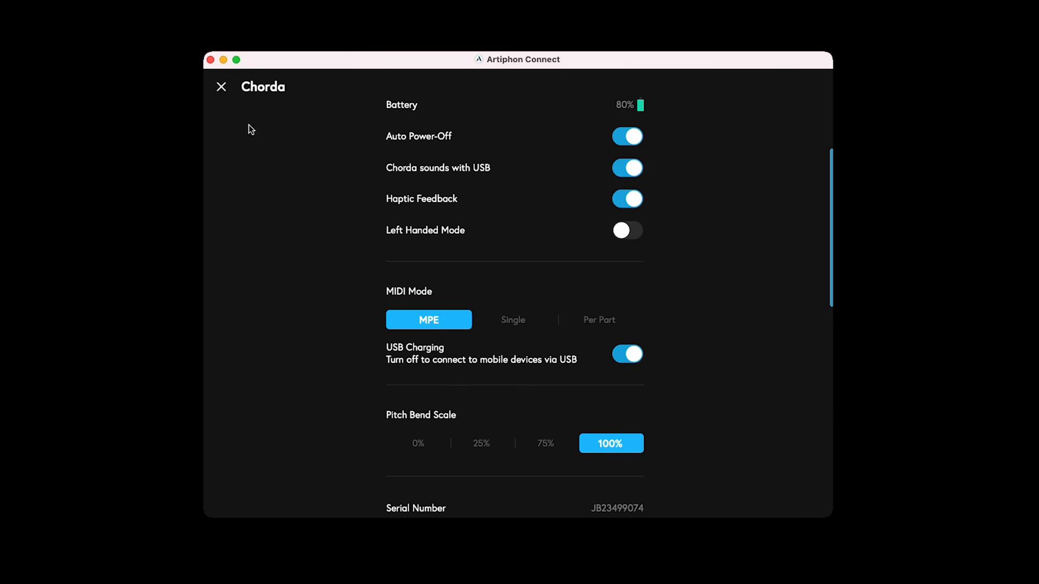
Step: Set Retro Synth's MIDI Mono Mode to On with common base channel 1
{"action": "left_click", "coordinate": [221, 87]}
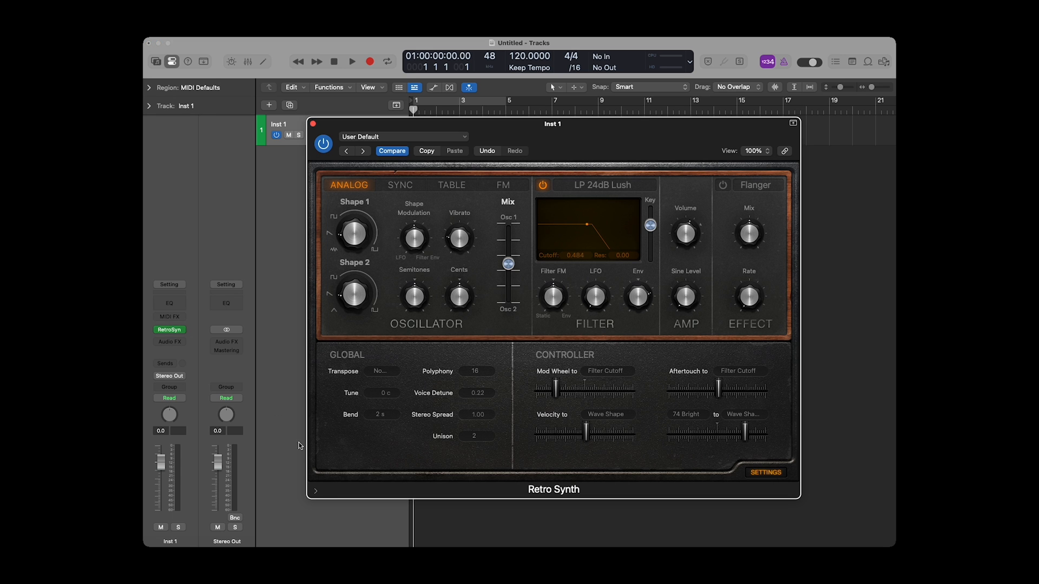
{"action": "left_click", "coordinate": [316, 491]}
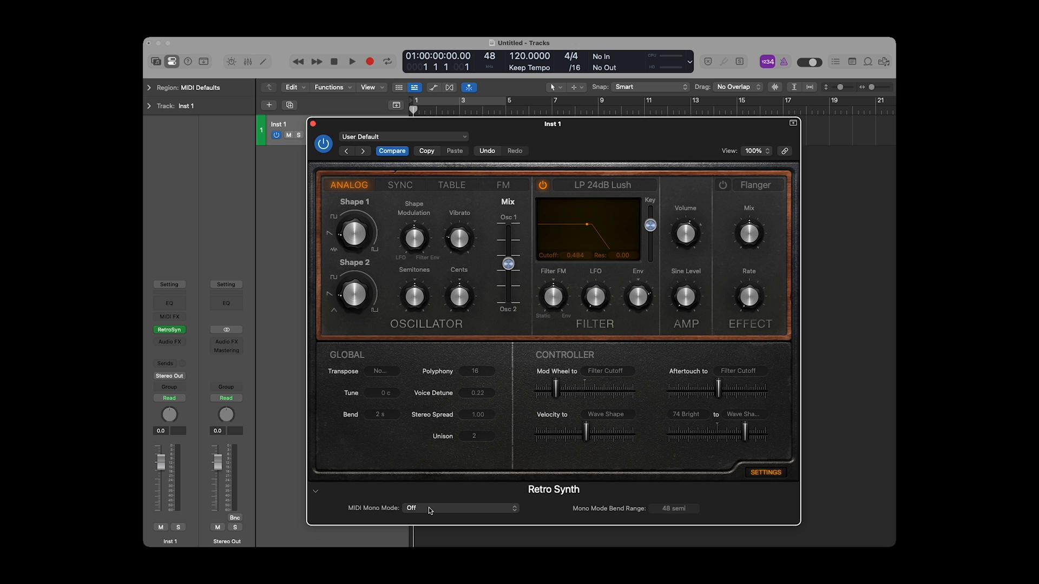
{"action": "left_click", "coordinate": [460, 508]}
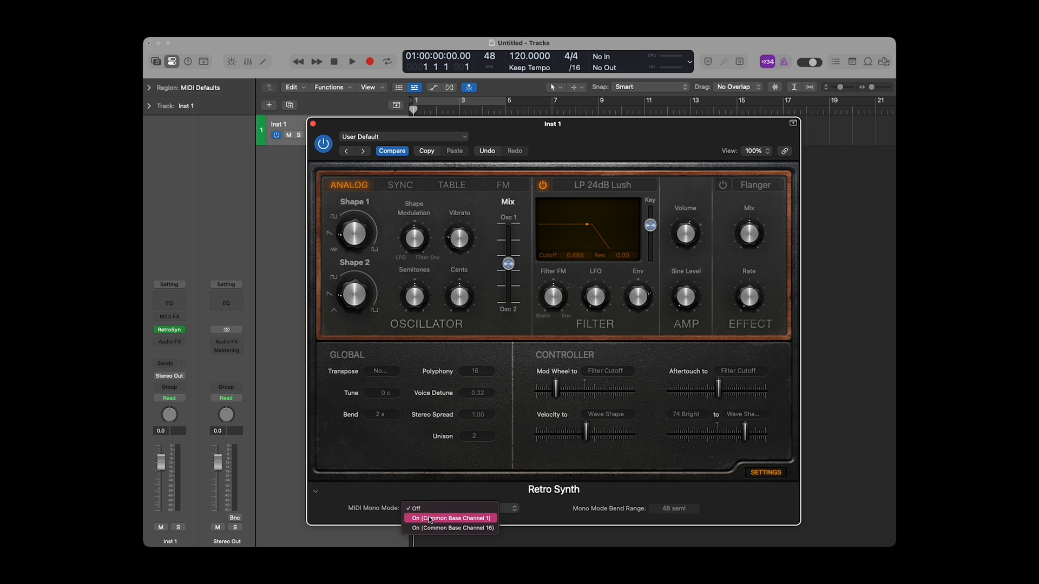
{"action": "left_click", "coordinate": [449, 517]}
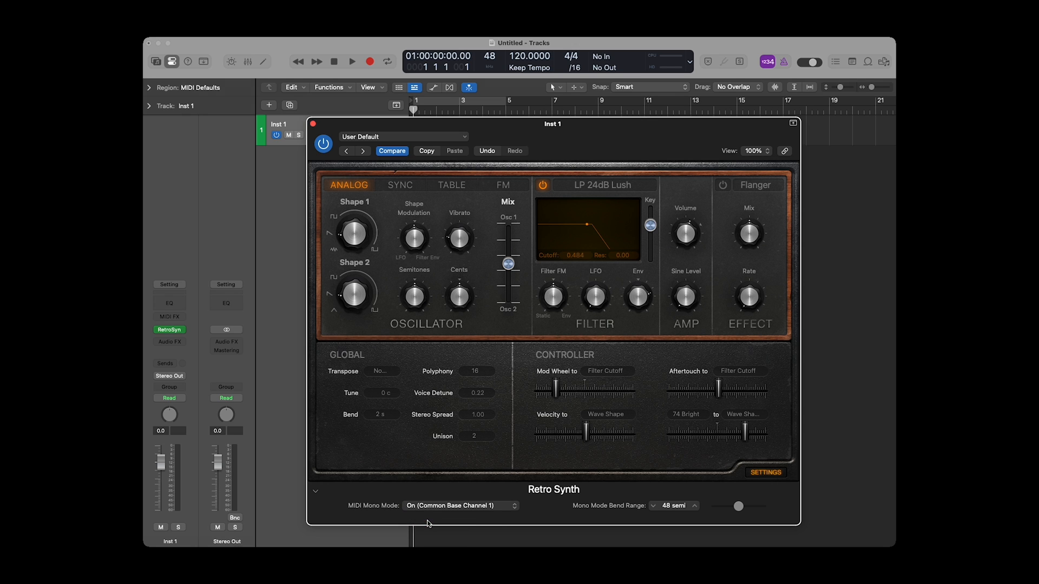